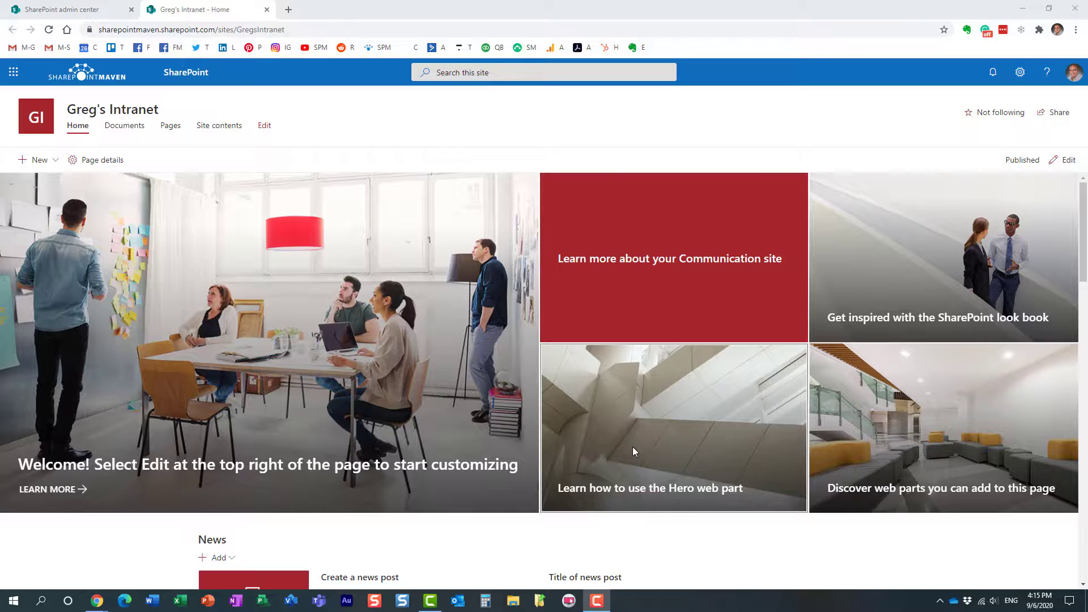
pyautogui.moveTo(431, 154)
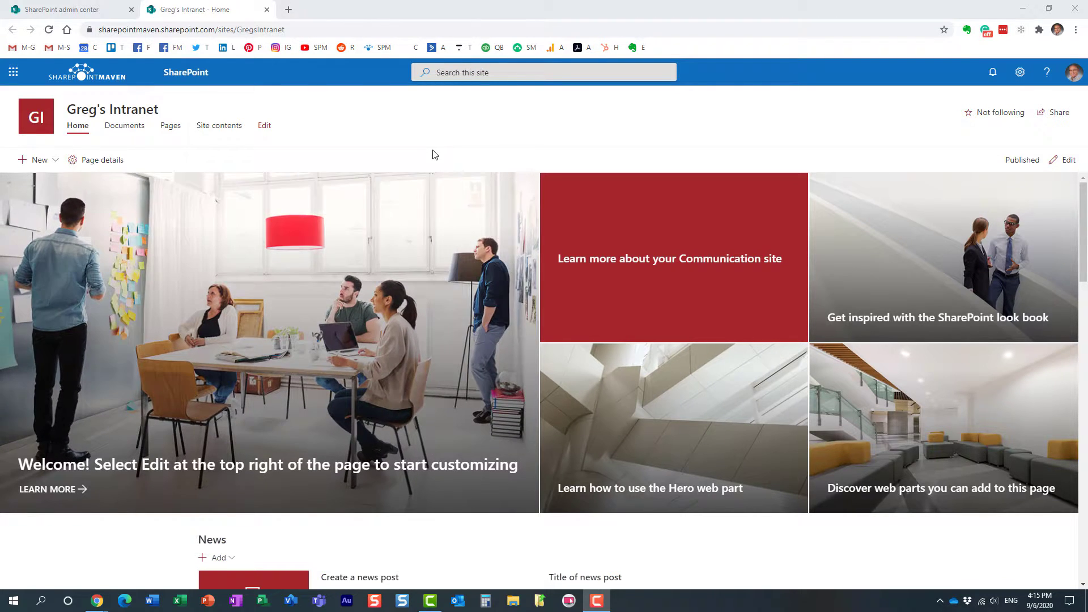
pyautogui.moveTo(434, 143)
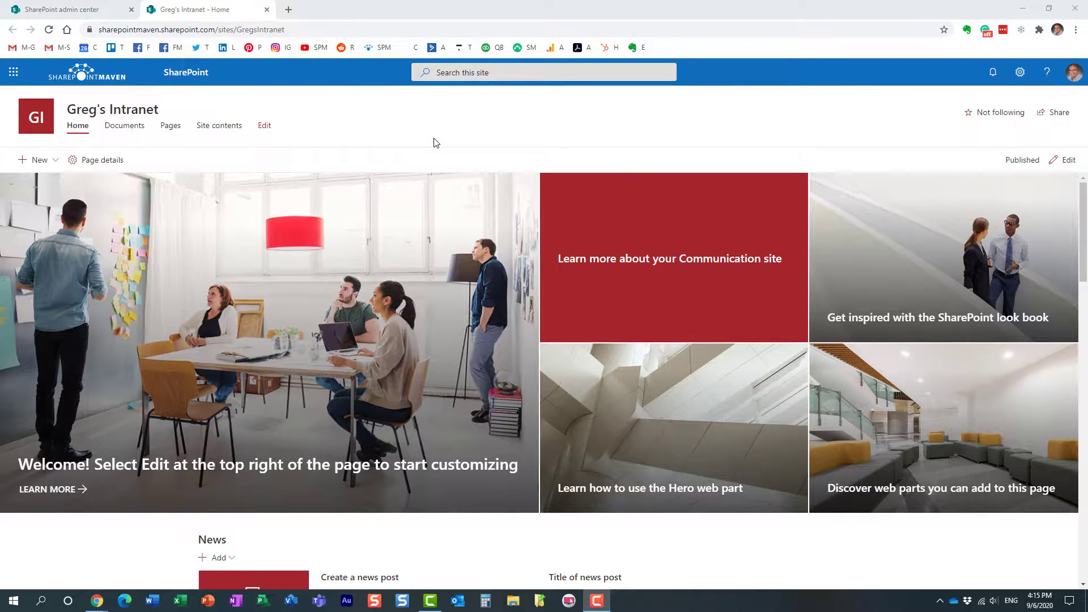
pyautogui.moveTo(274, 95)
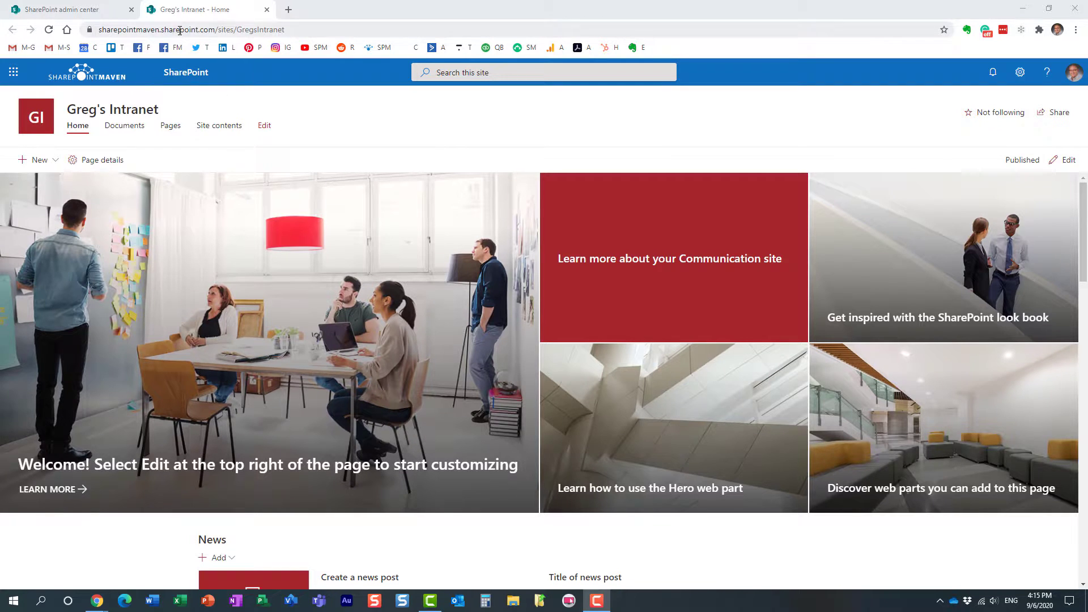
# Step: Begin registering Greg's Intranet as a hub site from Active sites in the admin center
pyautogui.click(66, 9)
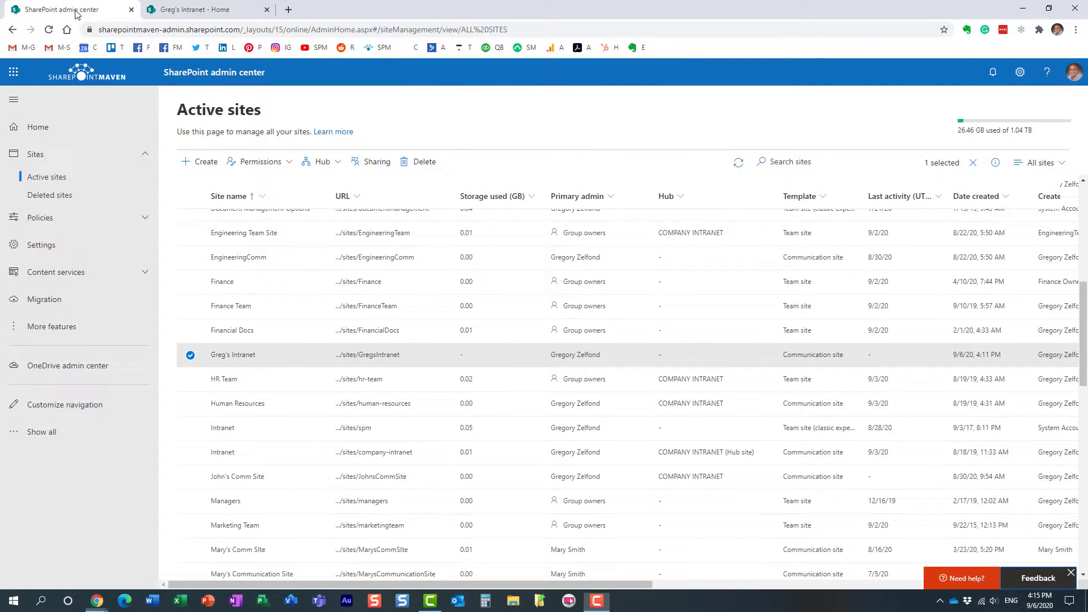
pyautogui.moveTo(367, 354)
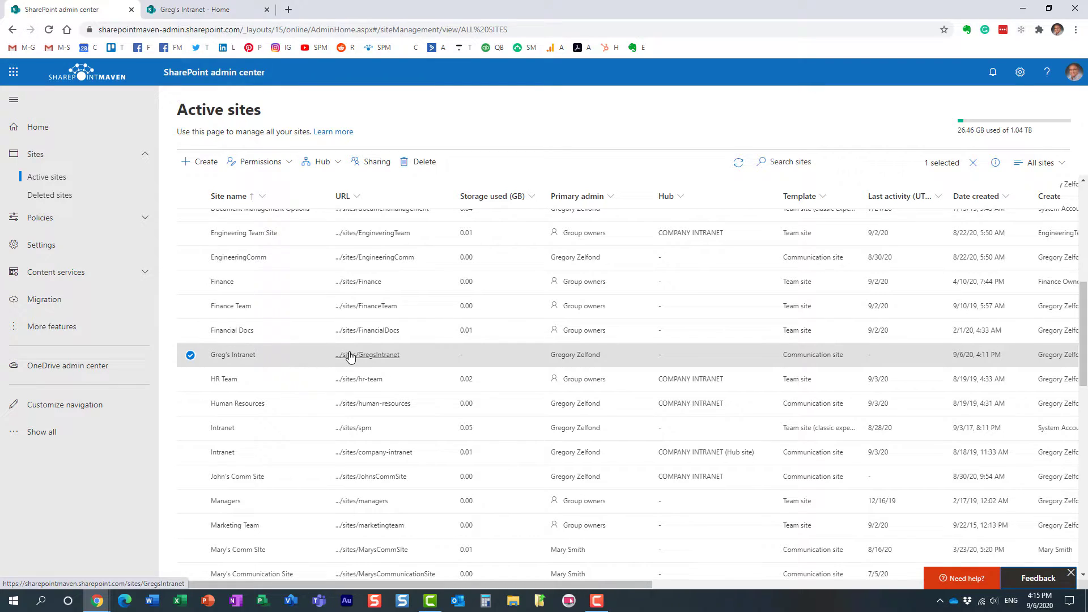
pyautogui.moveTo(323, 202)
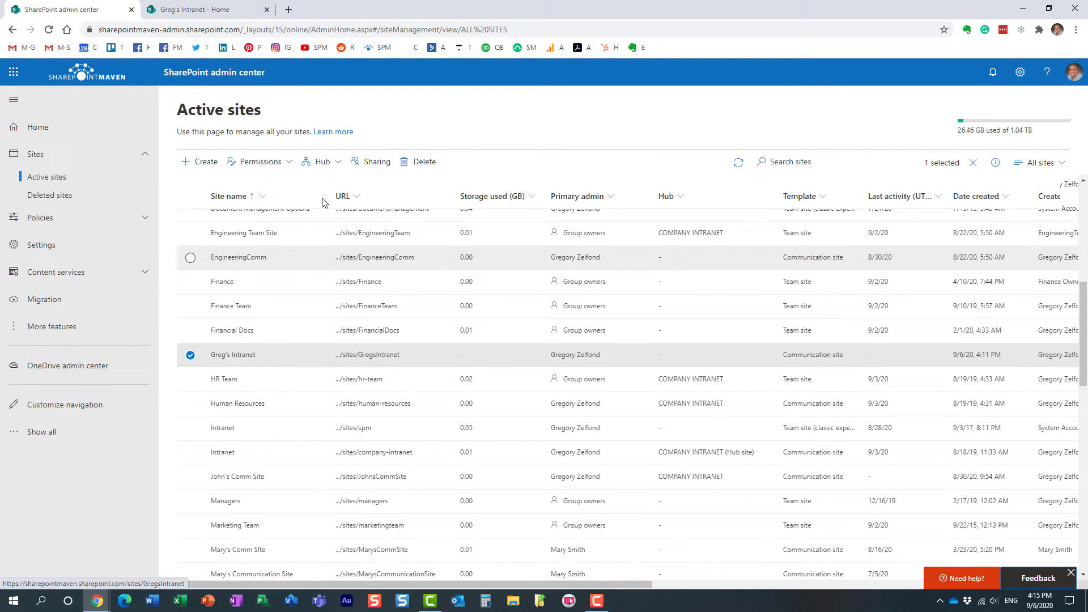
pyautogui.moveTo(292, 154)
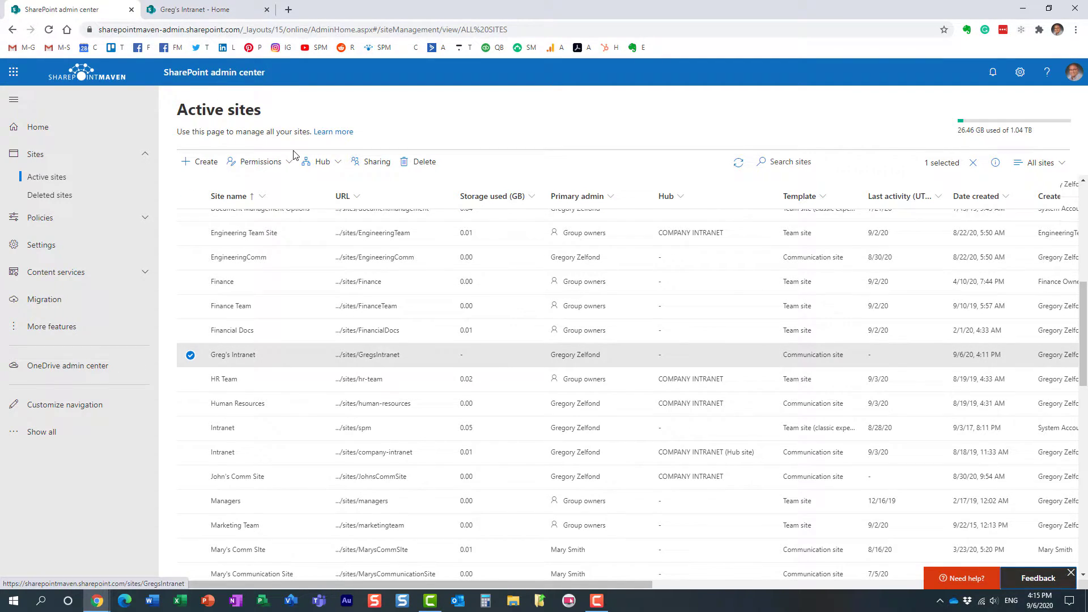
pyautogui.click(322, 161)
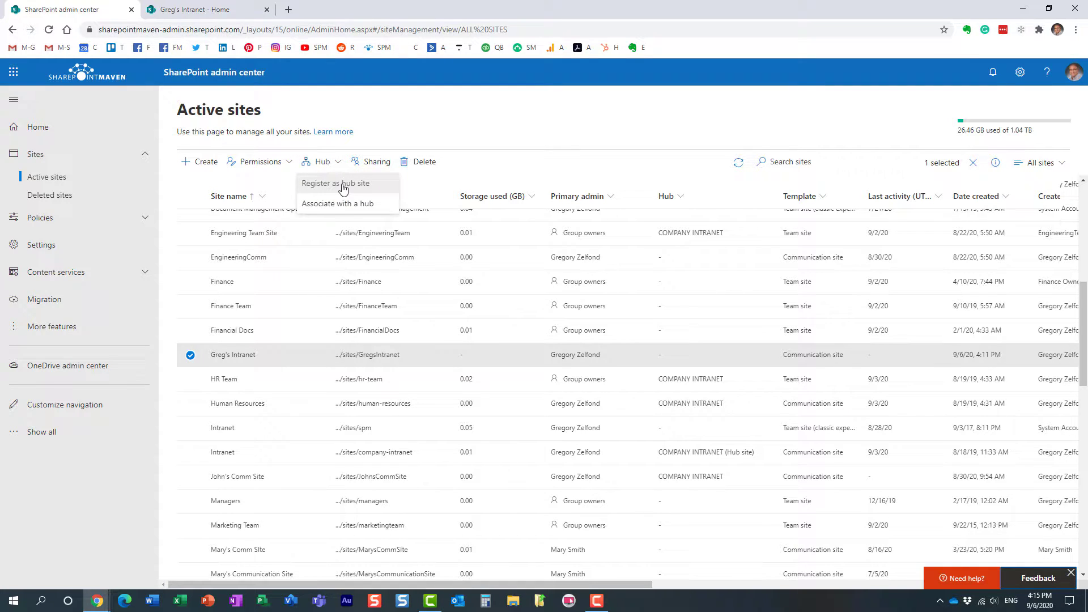
pyautogui.moveTo(336, 189)
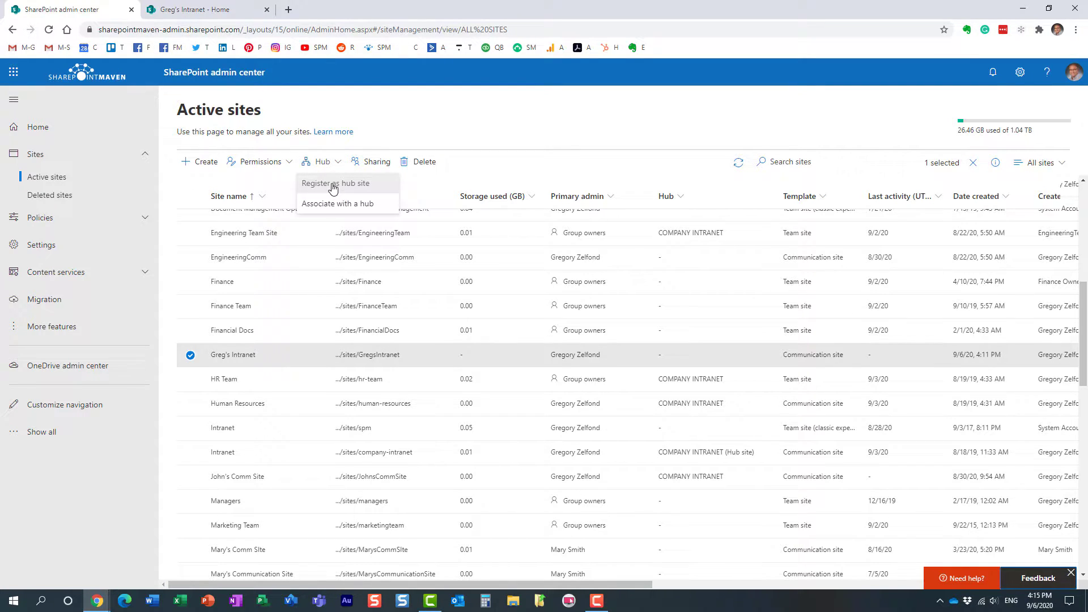
pyautogui.click(335, 183)
pyautogui.write("Greg's")
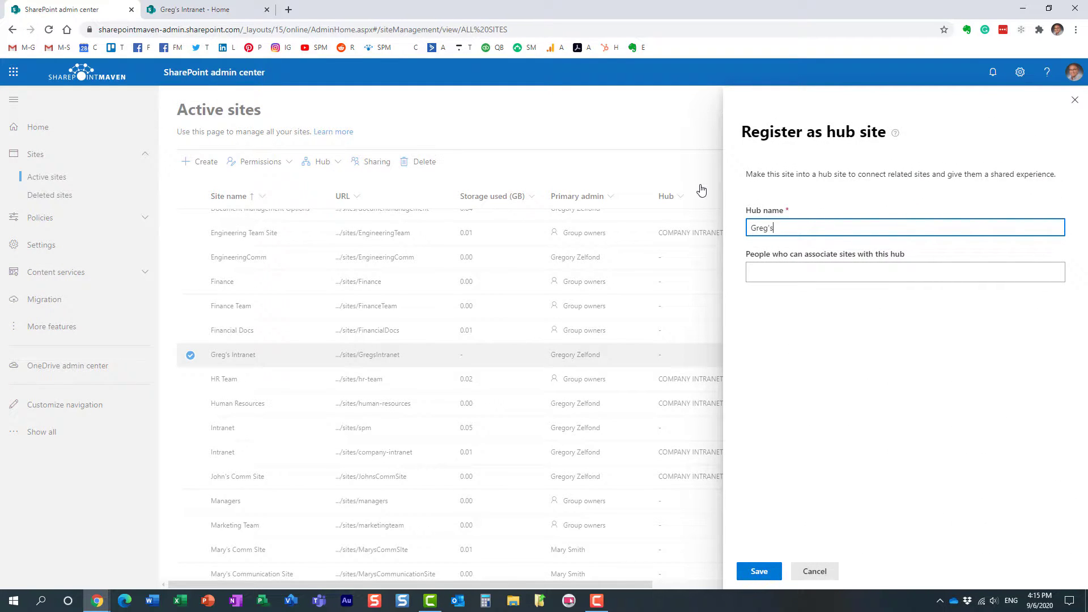
# Step: Name the hub 'Greg's Hub', save the registration, and reload Greg's Intranet to show hub navigation
pyautogui.write('H')
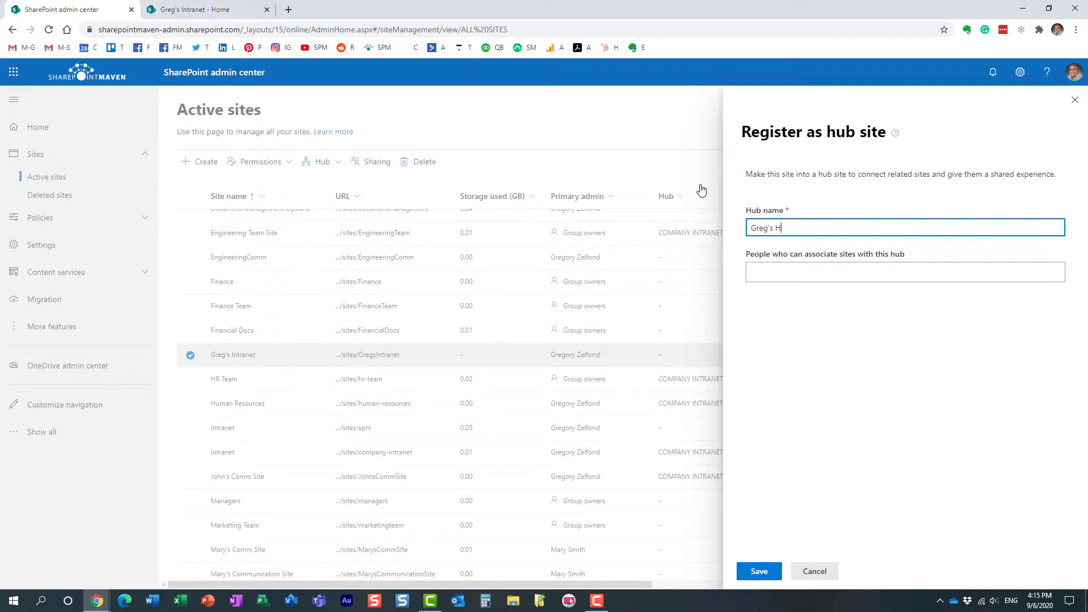
pyautogui.write('ub')
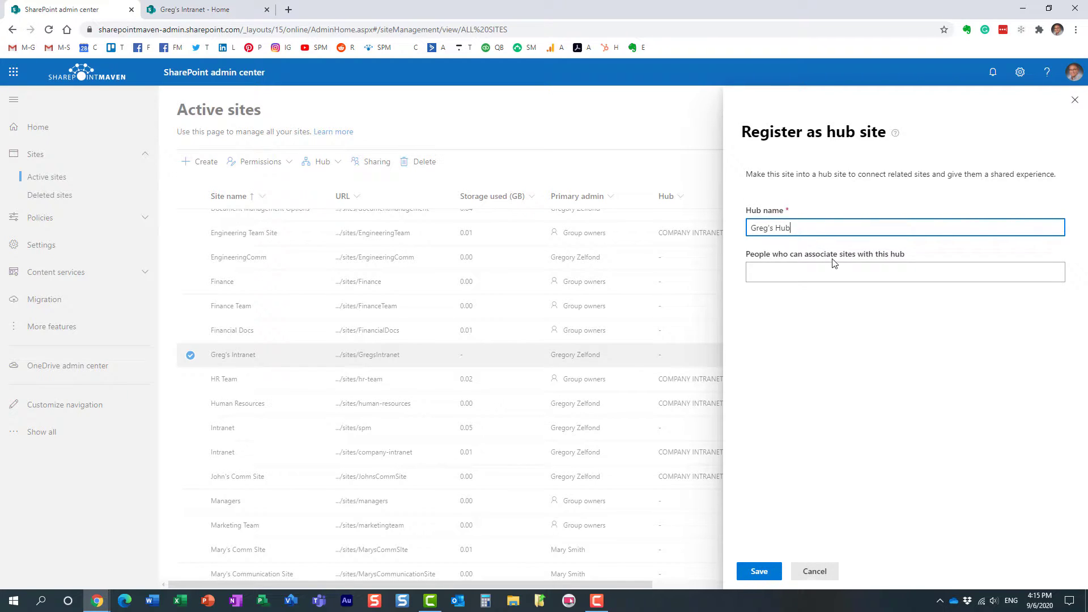
pyautogui.moveTo(811, 305)
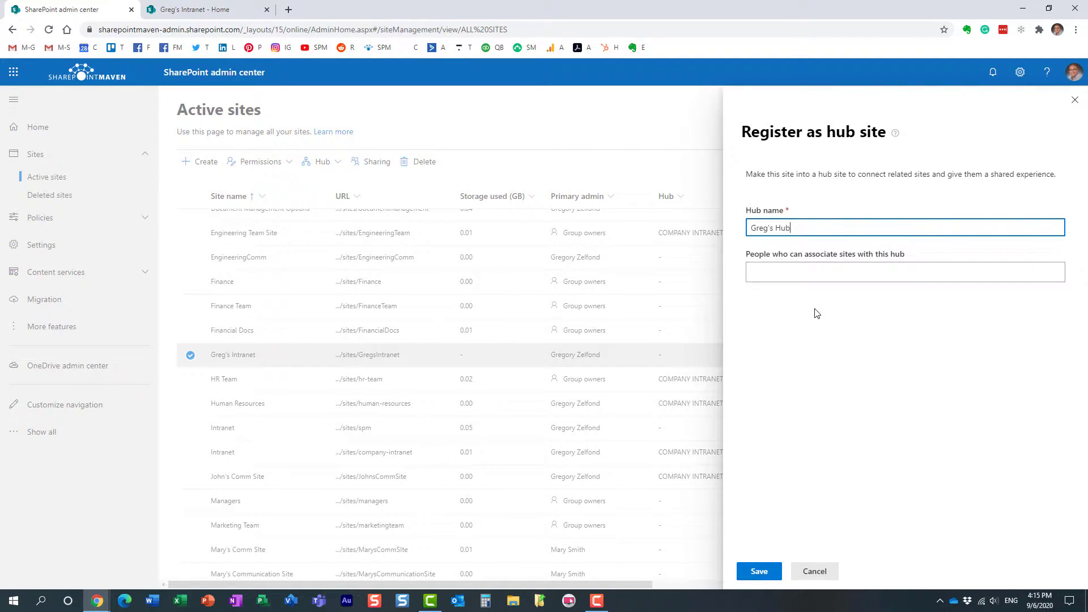
pyautogui.moveTo(820, 330)
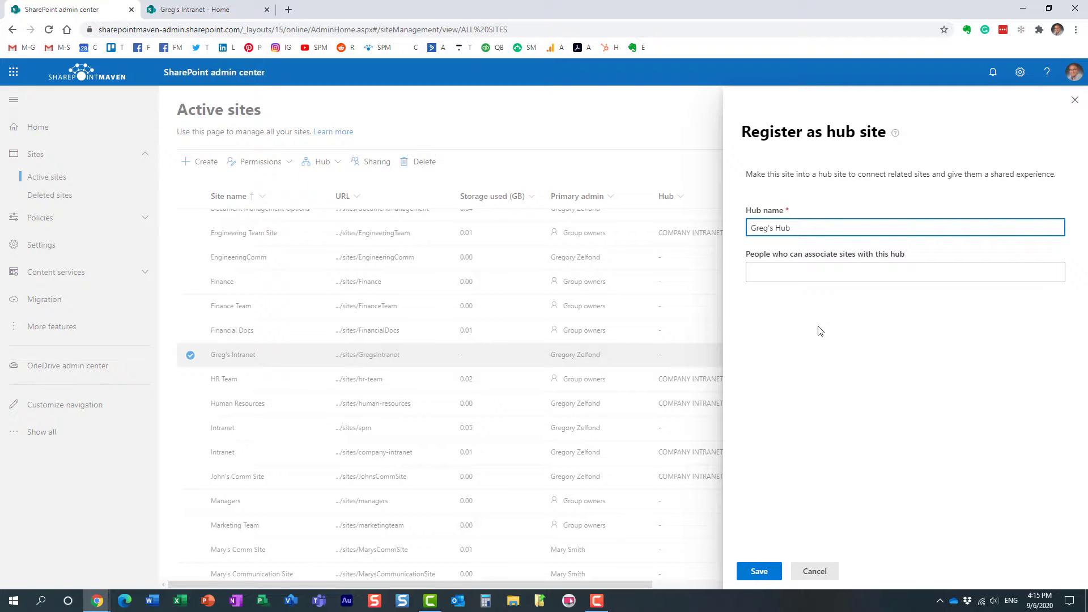
pyautogui.click(904, 271)
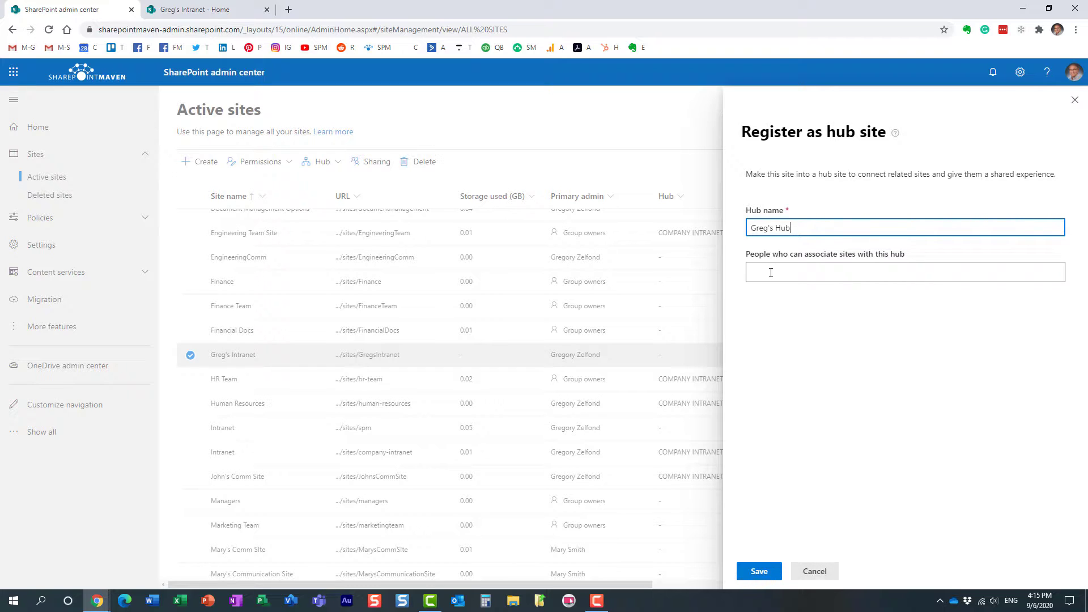
pyautogui.moveTo(801, 271)
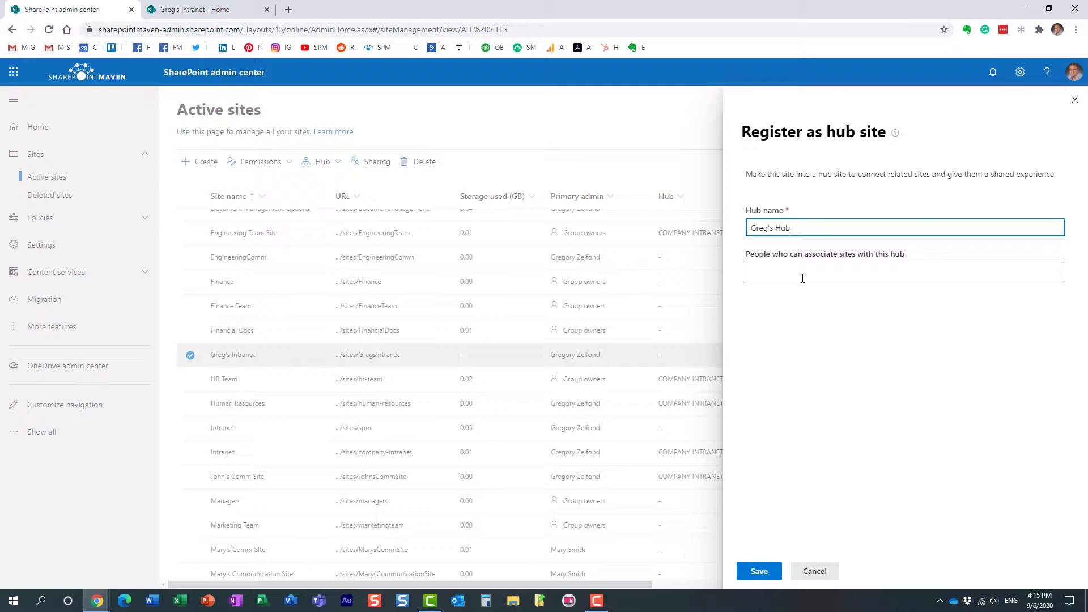
pyautogui.moveTo(758, 571)
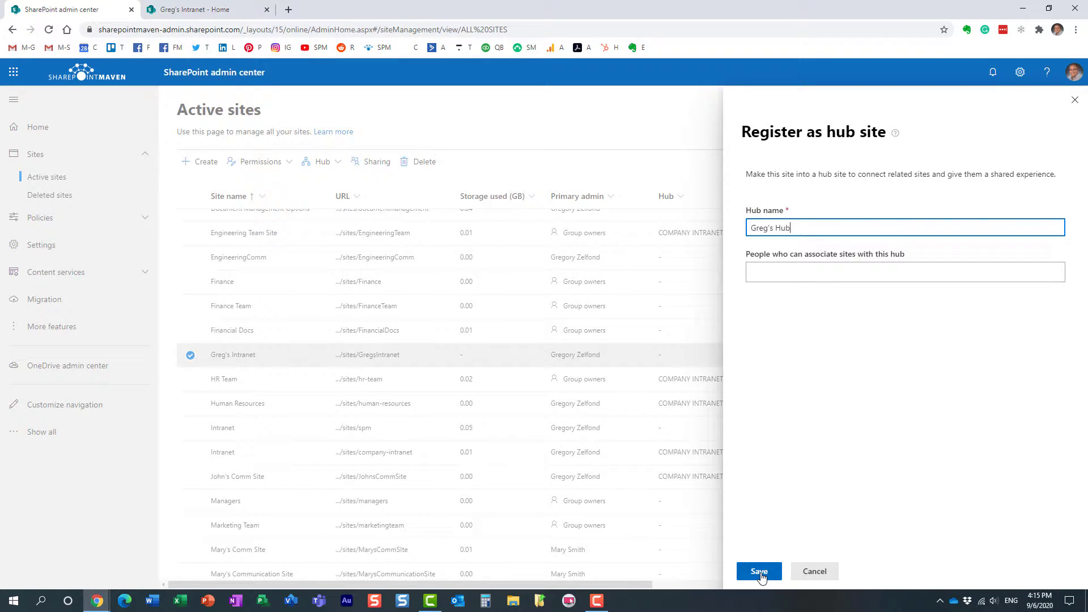
pyautogui.moveTo(807, 359)
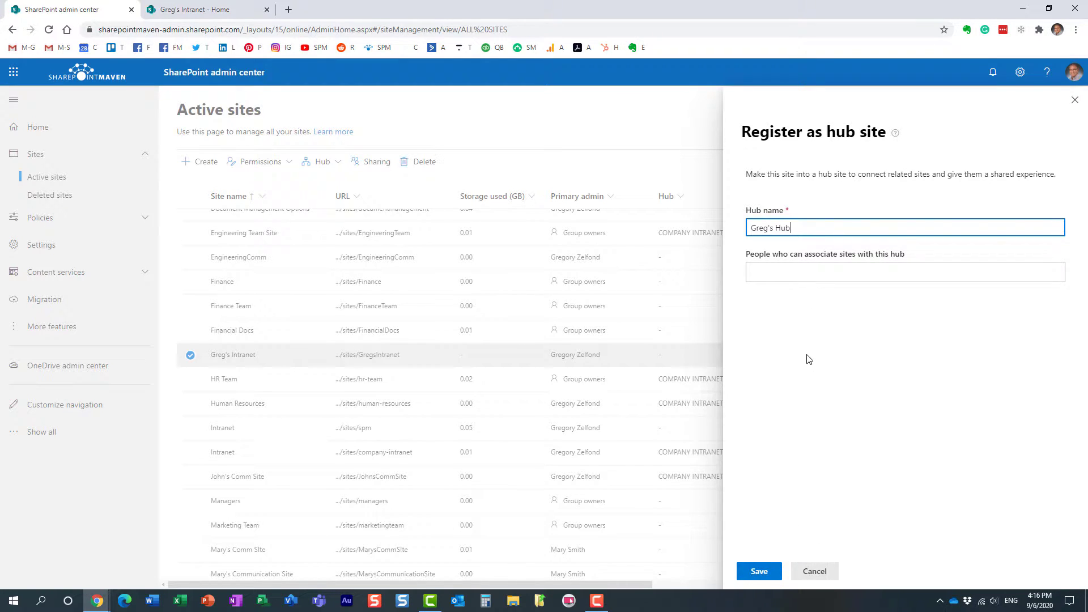
pyautogui.moveTo(790, 515)
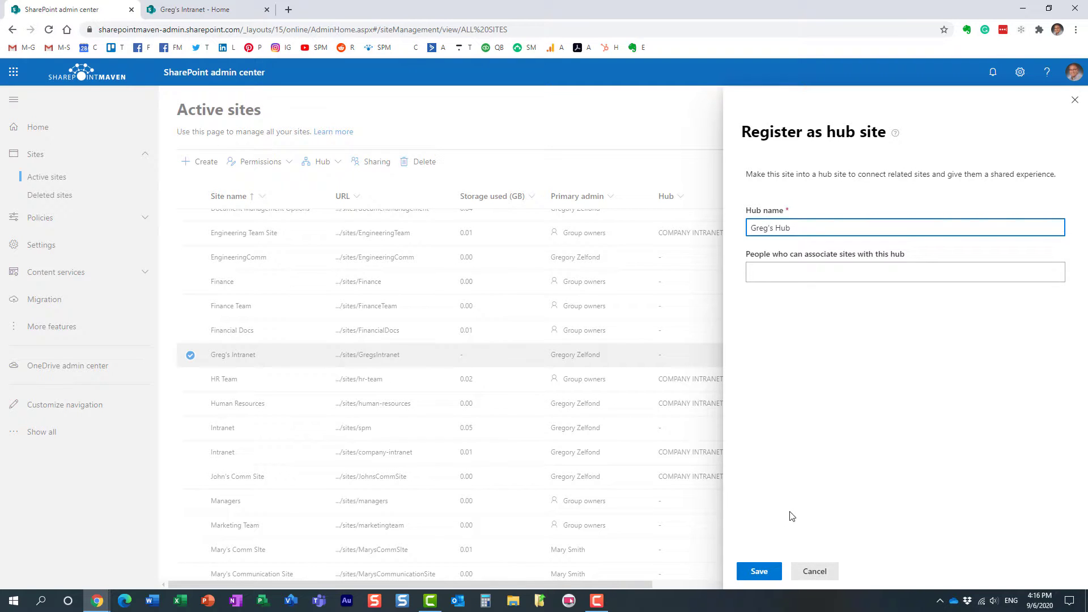
pyautogui.moveTo(759, 571)
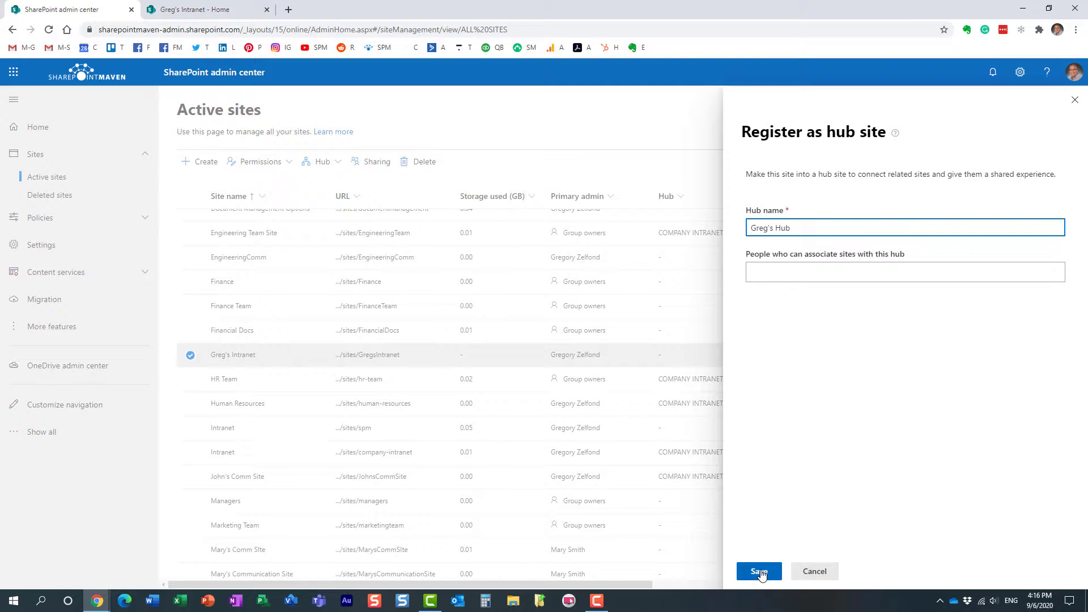
pyautogui.click(758, 571)
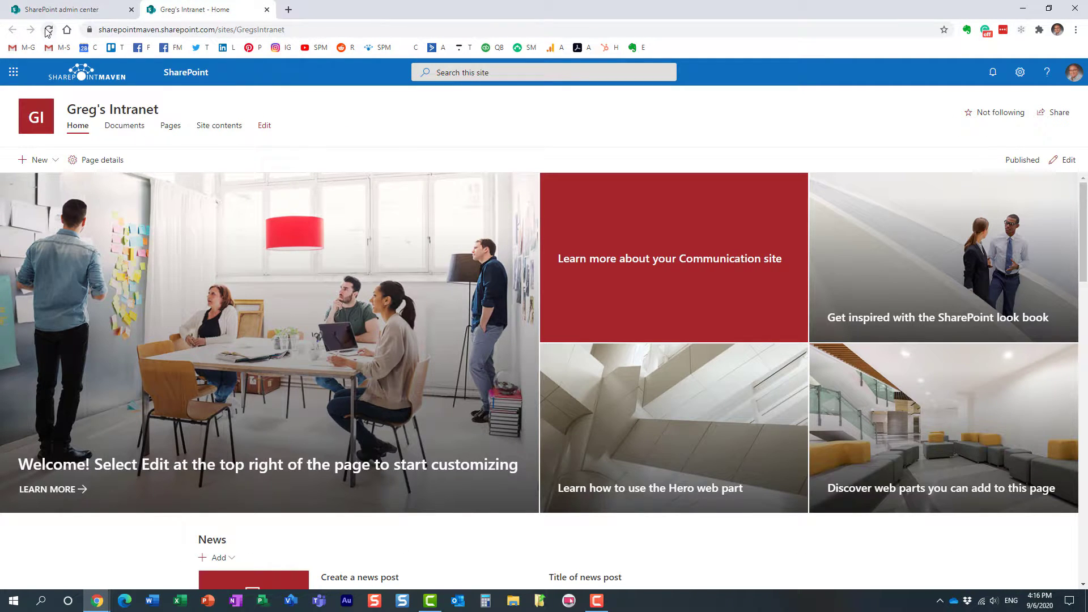
pyautogui.click(48, 30)
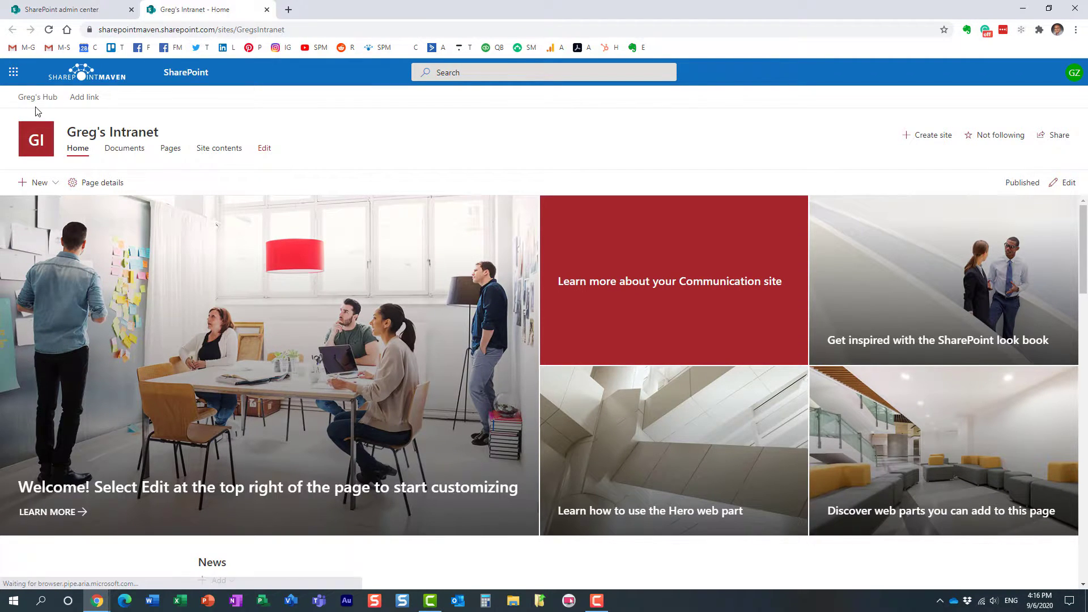
pyautogui.moveTo(98, 600)
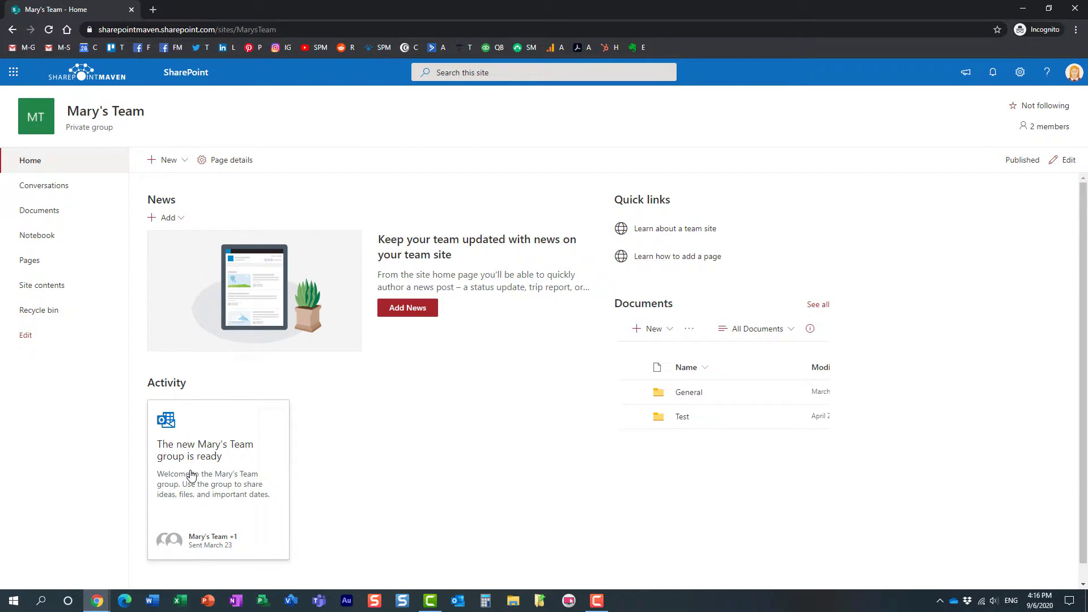
pyautogui.moveTo(154, 125)
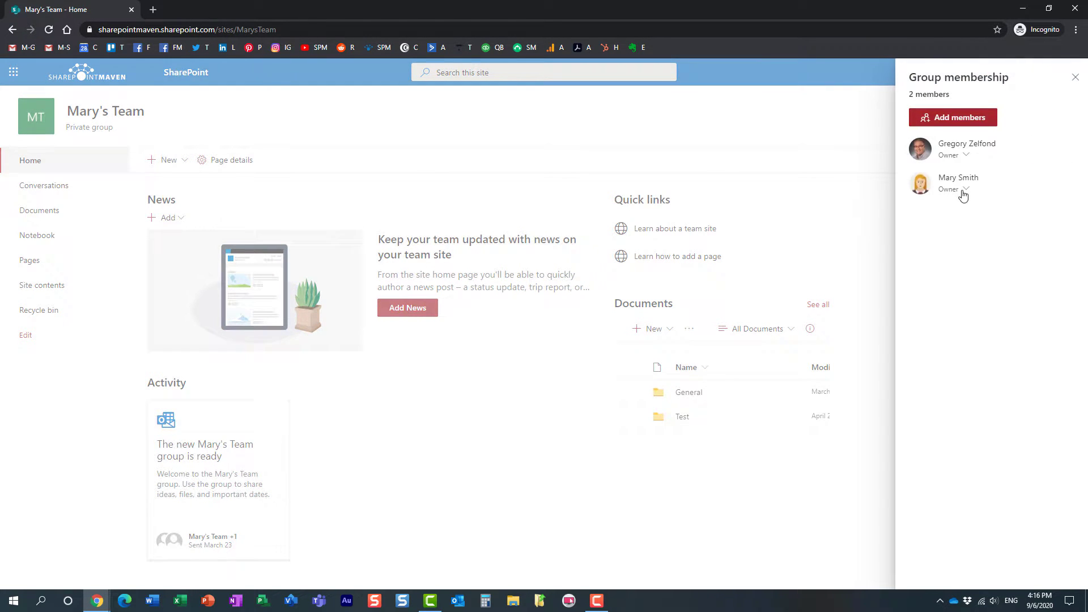
# Step: Close Mary's Team's two-member group list after reviewing both owners
pyautogui.click(1074, 77)
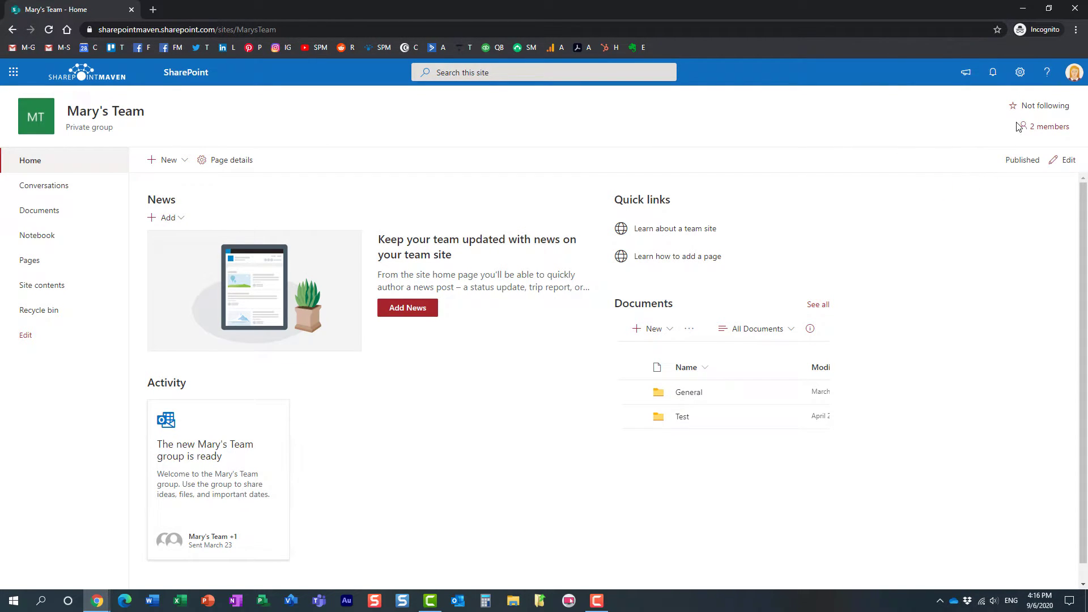
pyautogui.moveTo(96, 600)
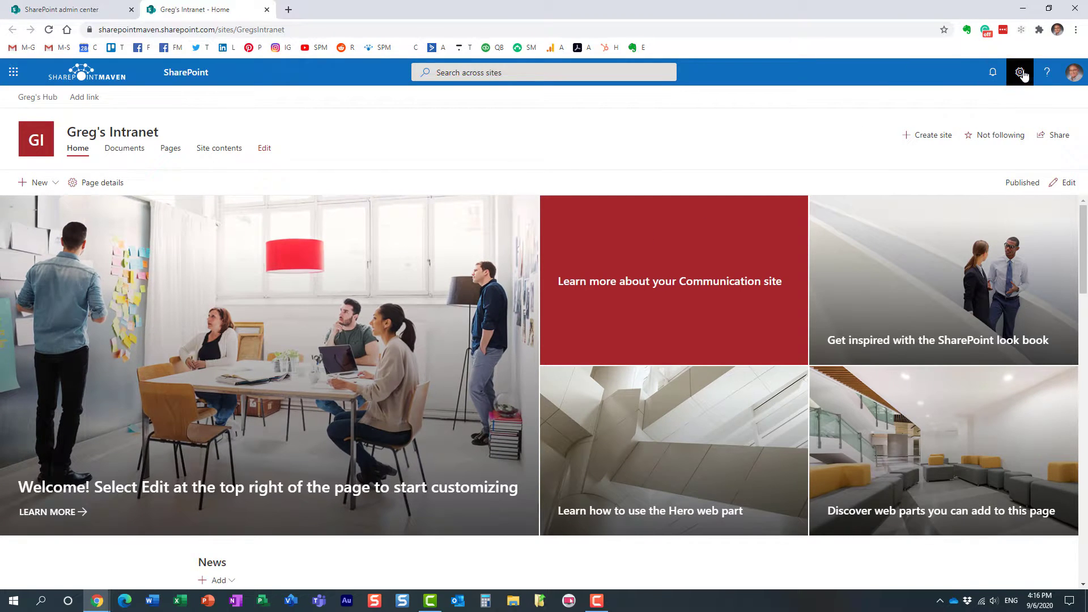
# Step: Review Greg's Intranet site permissions (sole owner, no members or visitors), then return to Mary's Team
pyautogui.click(1018, 72)
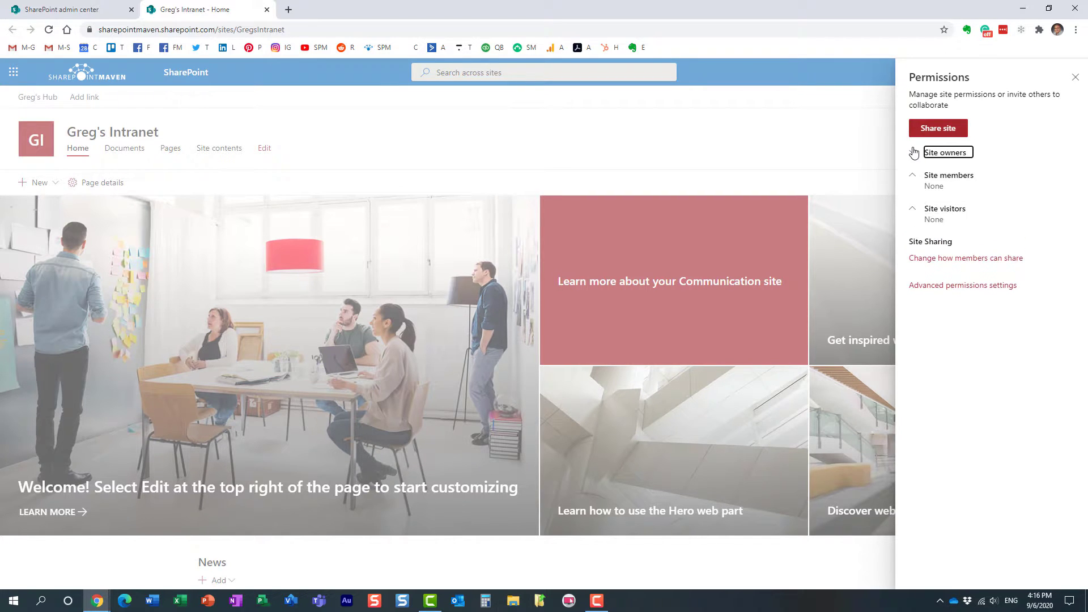
pyautogui.click(913, 152)
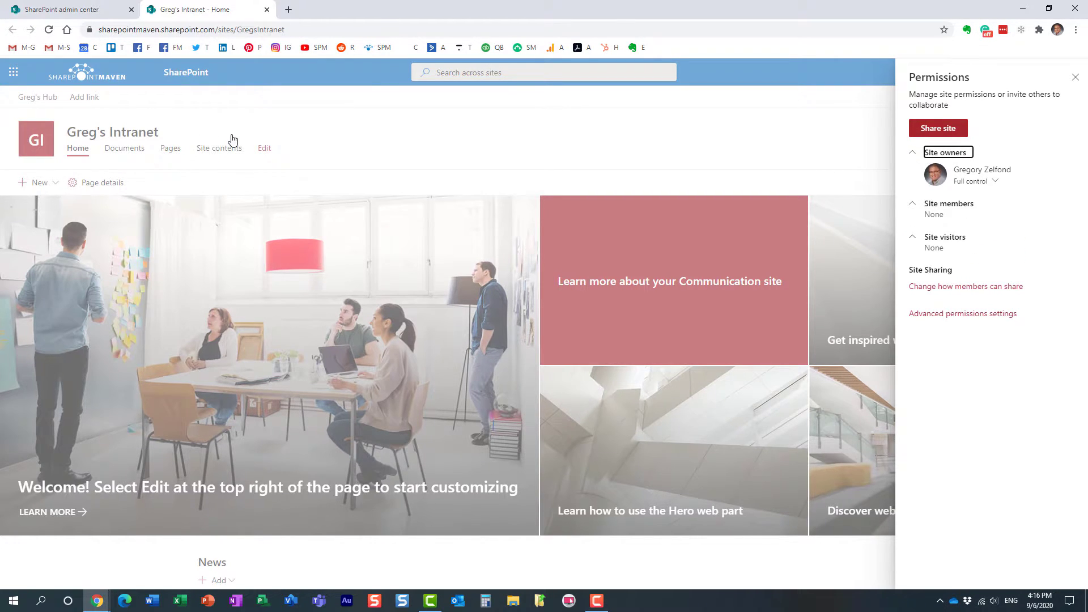
pyautogui.click(1018, 73)
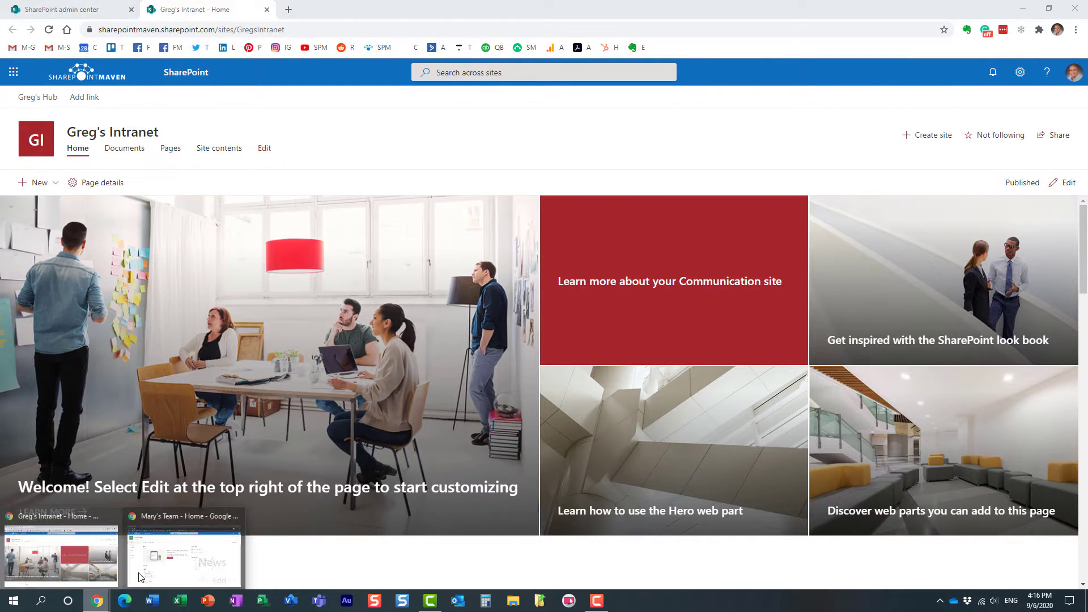
pyautogui.click(184, 555)
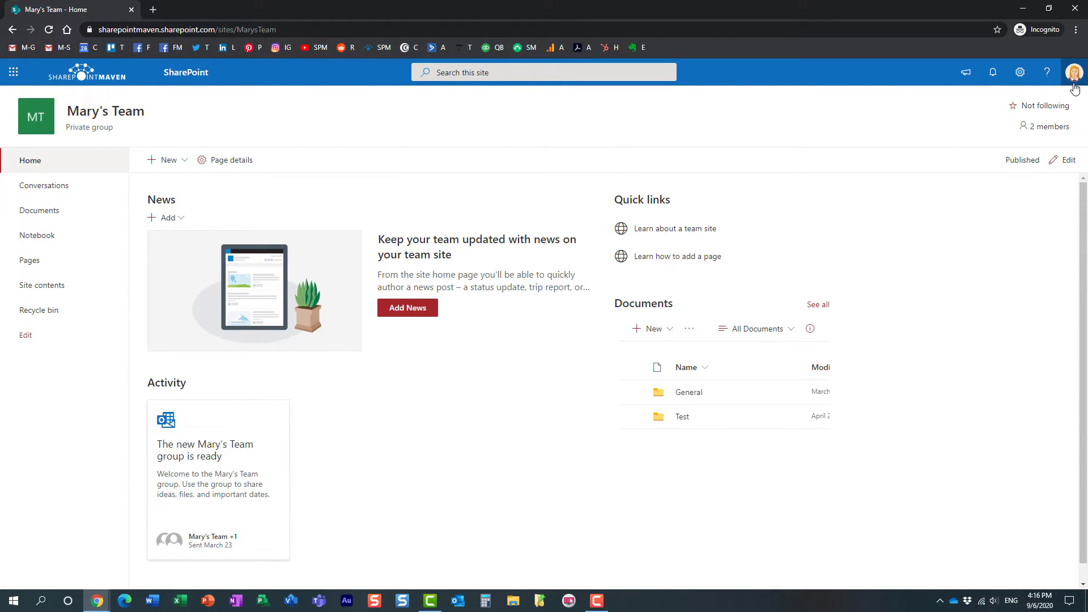
pyautogui.moveTo(1020, 72)
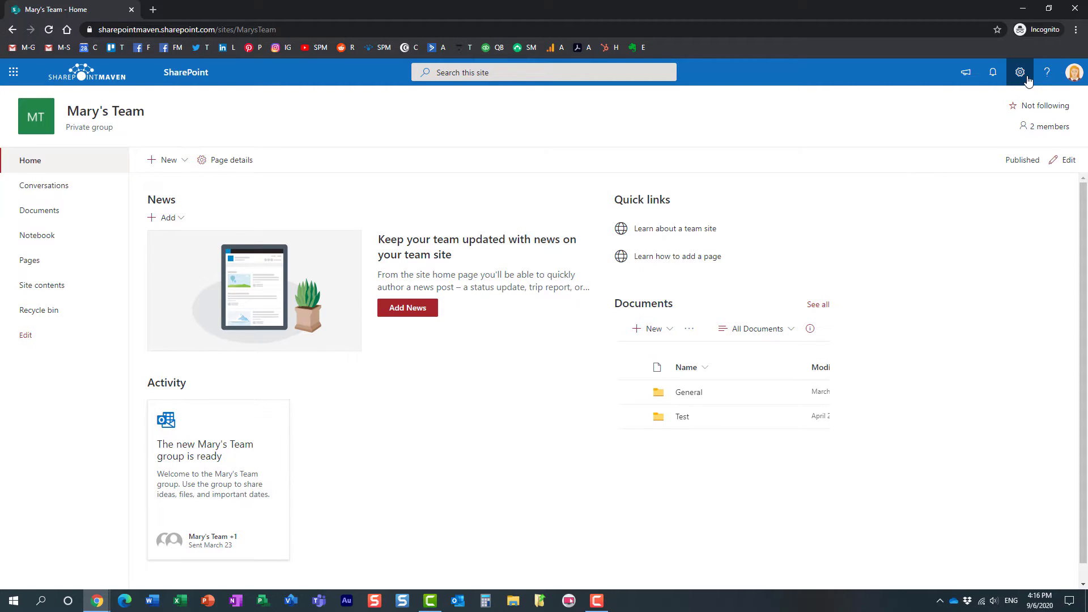
# Step: Associate Mary's Team with Greg's Hub via Site information and follow the new hub link
pyautogui.click(1019, 72)
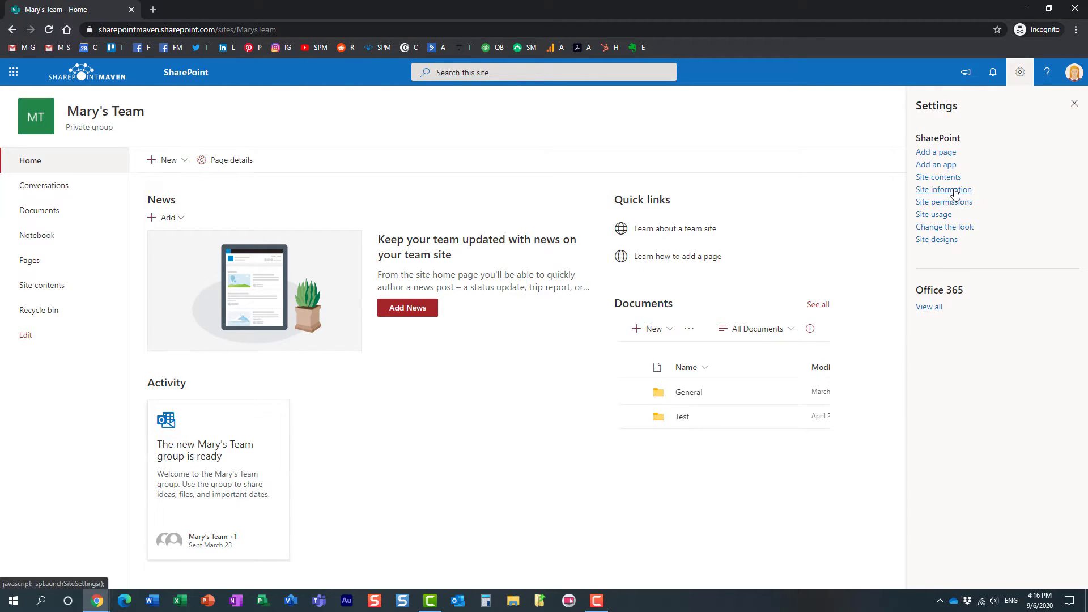
pyautogui.click(944, 189)
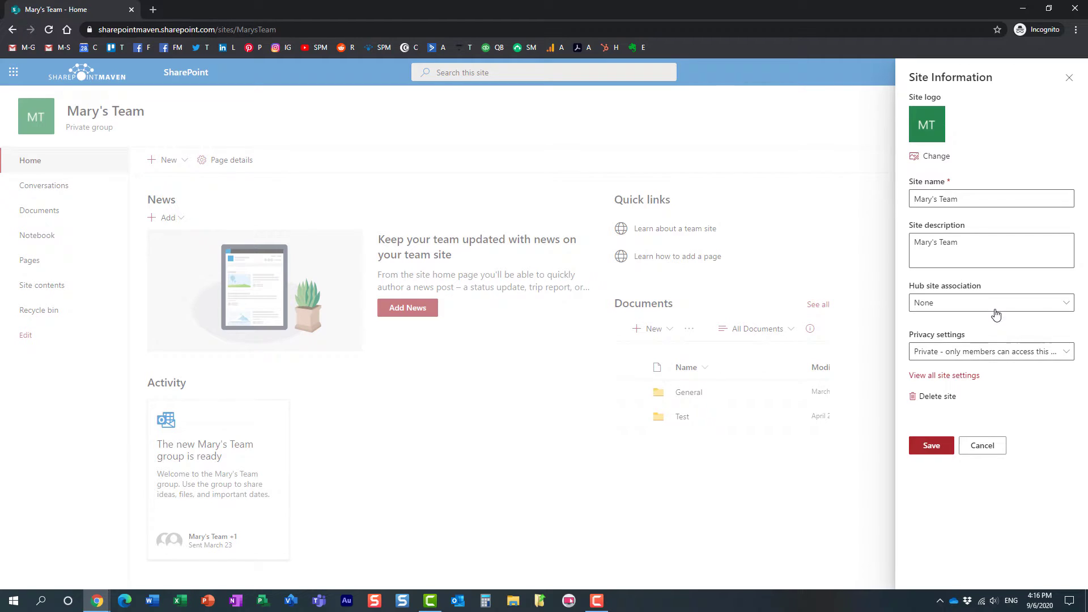
pyautogui.click(990, 301)
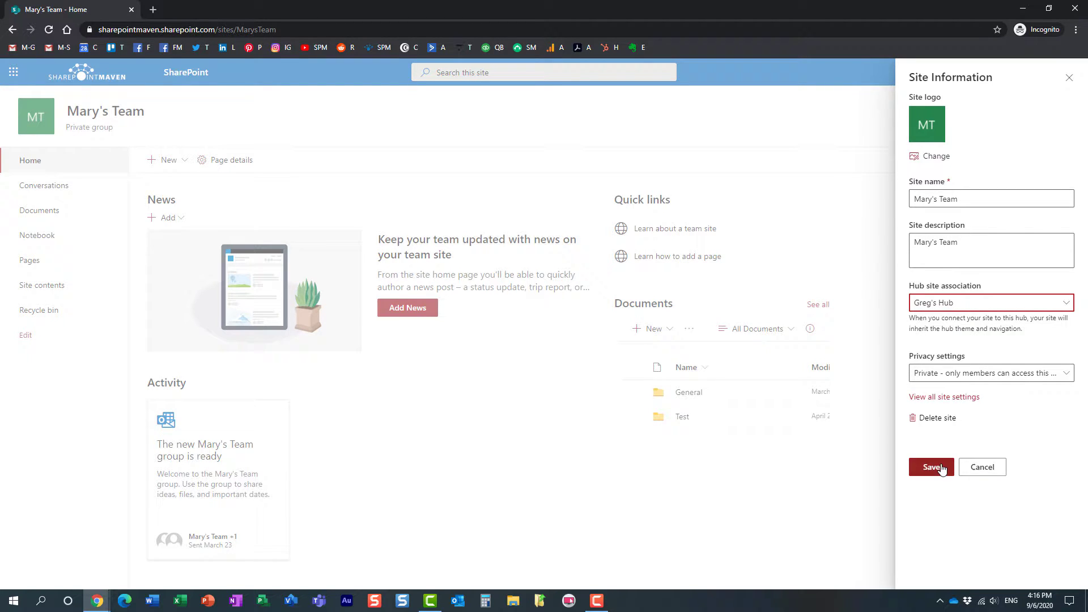
pyautogui.click(930, 465)
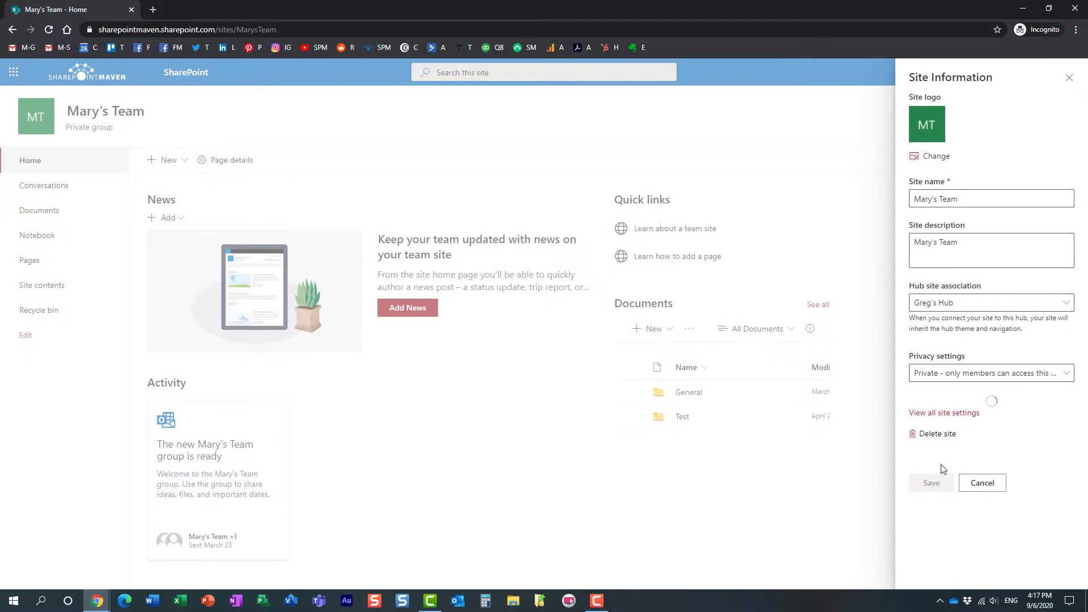
pyautogui.click(931, 483)
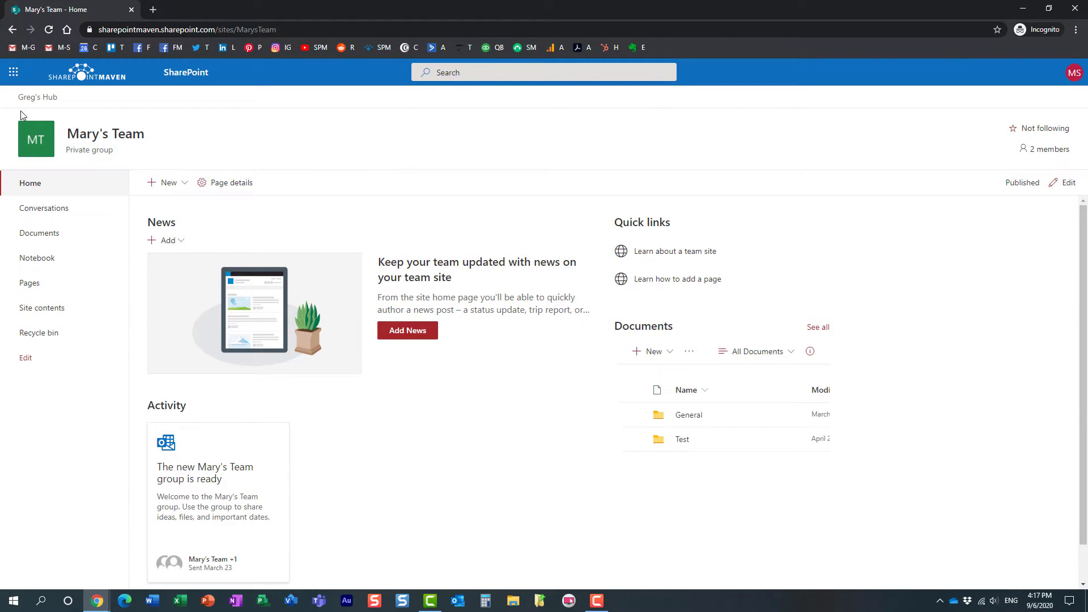
pyautogui.moveTo(36, 97)
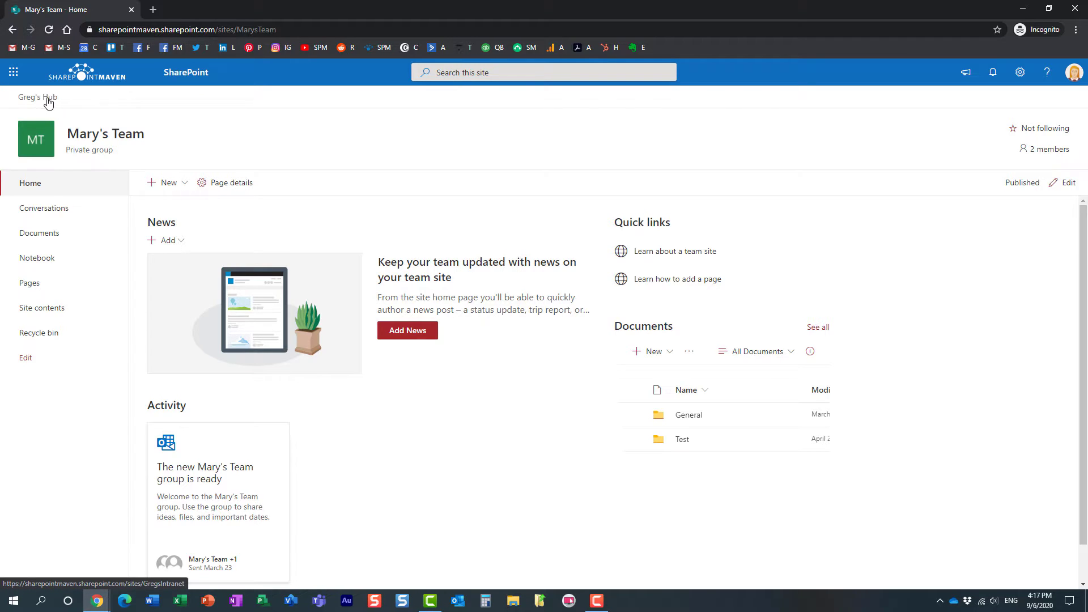
pyautogui.click(36, 97)
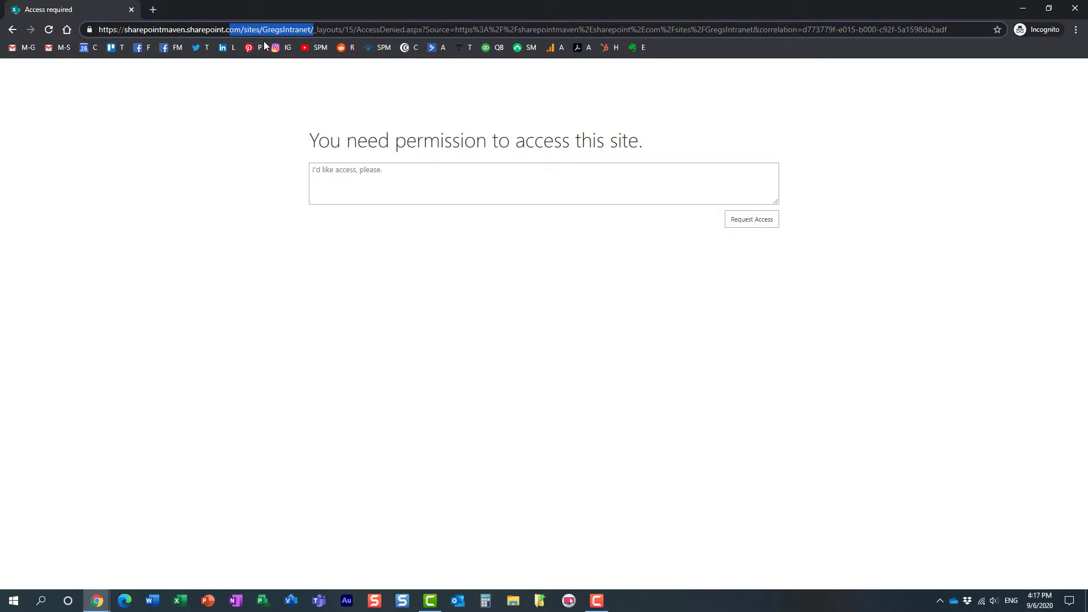
pyautogui.click(13, 29)
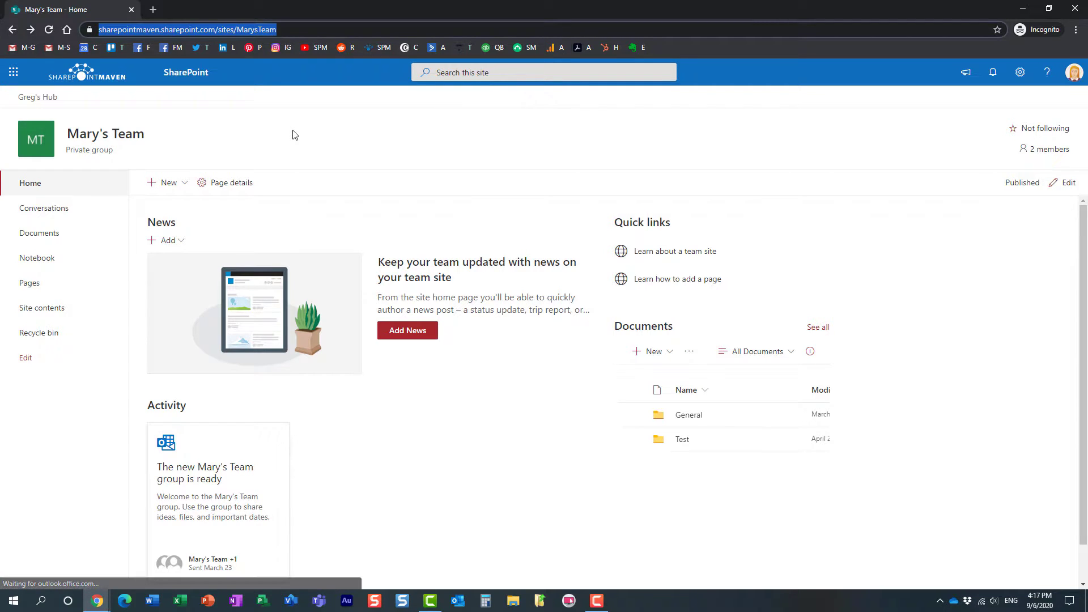
pyautogui.moveTo(96, 600)
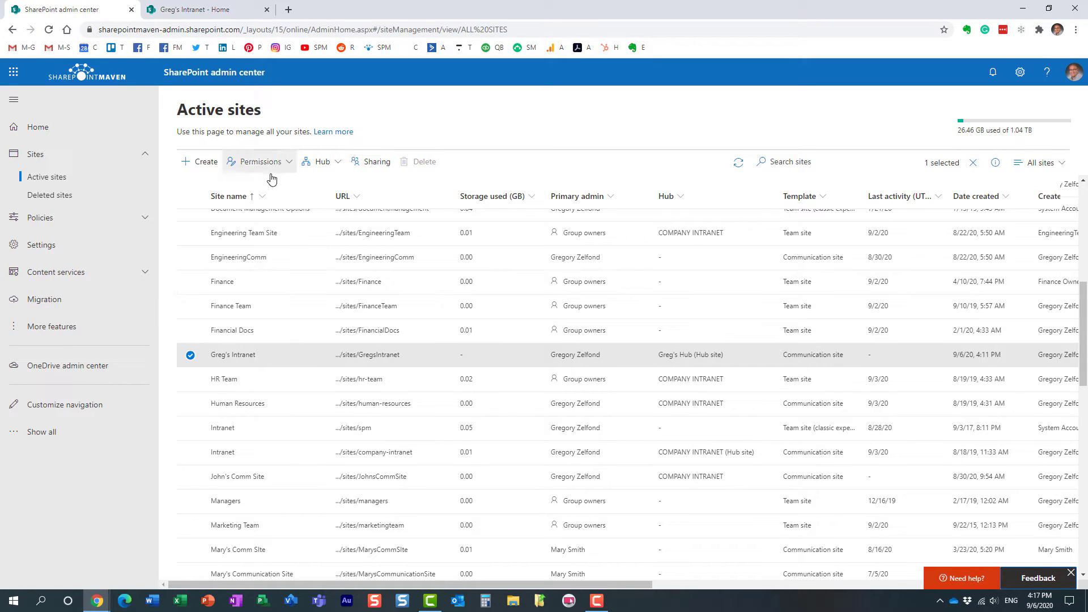
pyautogui.moveTo(336, 297)
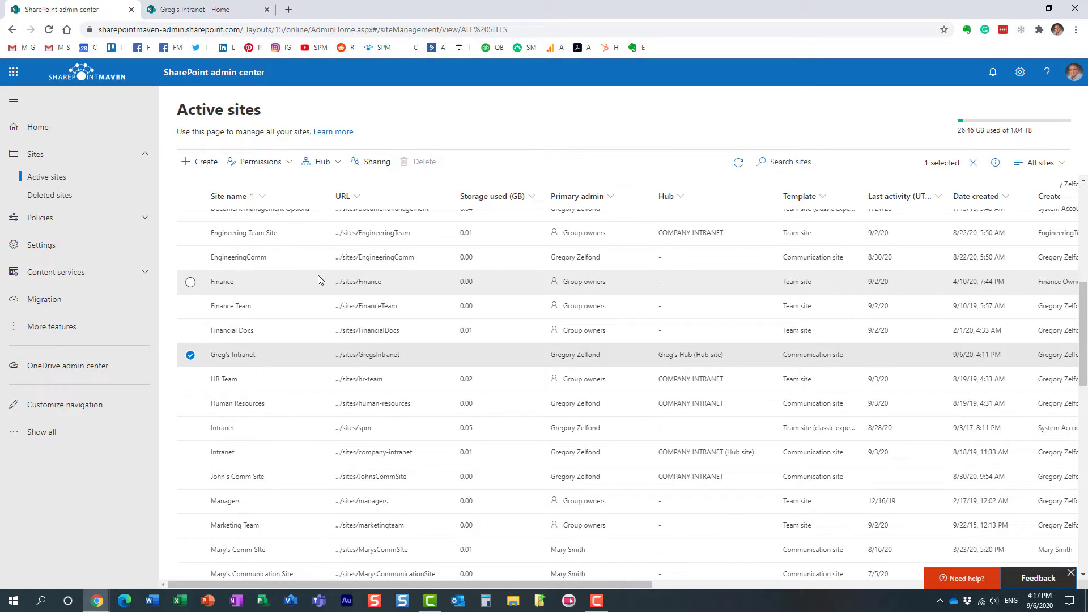
pyautogui.moveTo(299, 333)
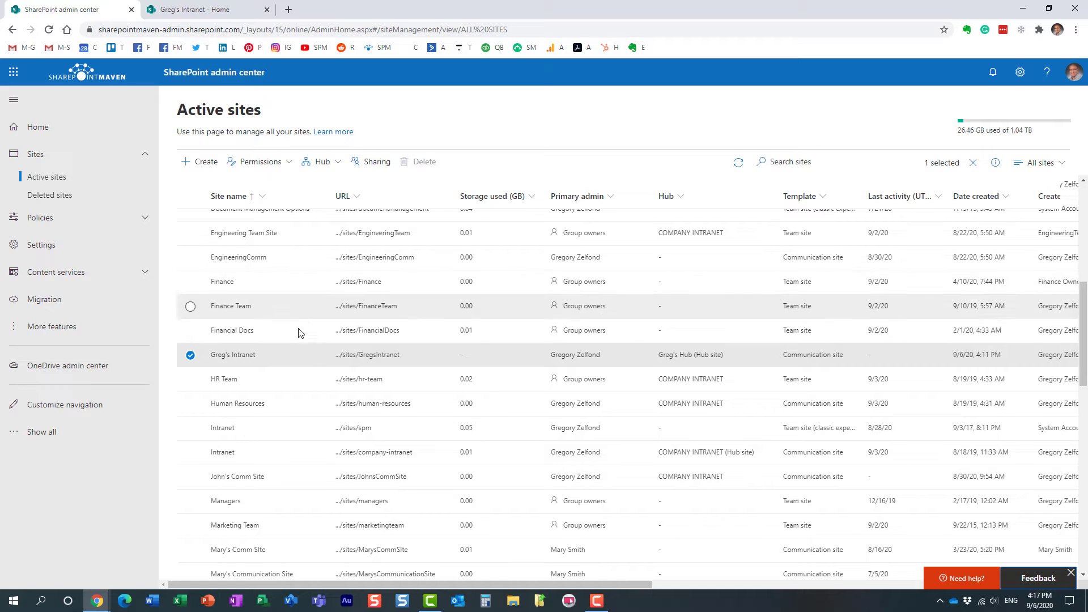
pyautogui.moveTo(411, 364)
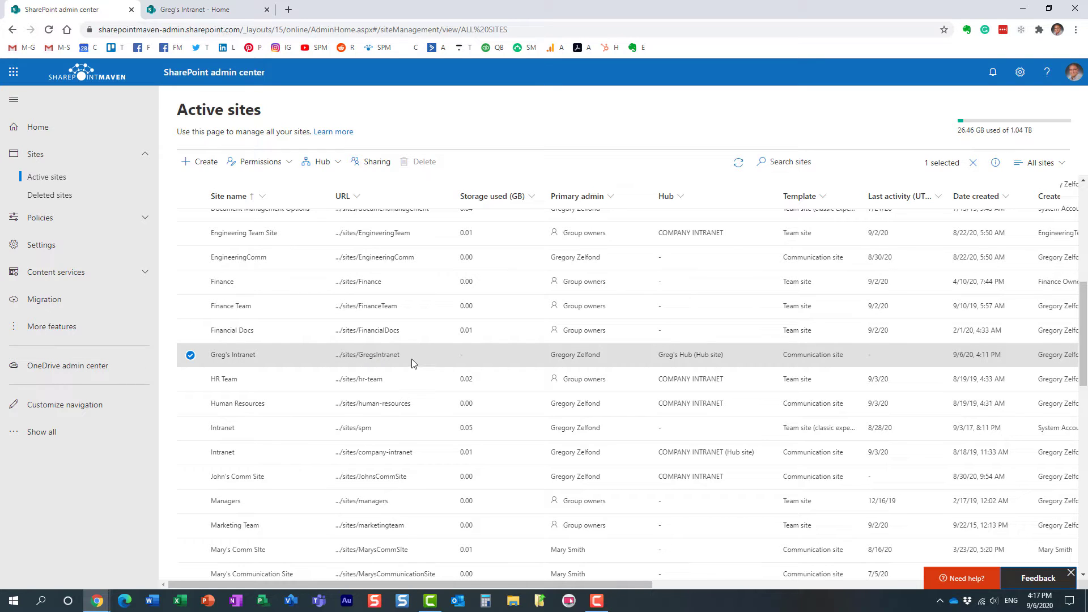
pyautogui.moveTo(367, 359)
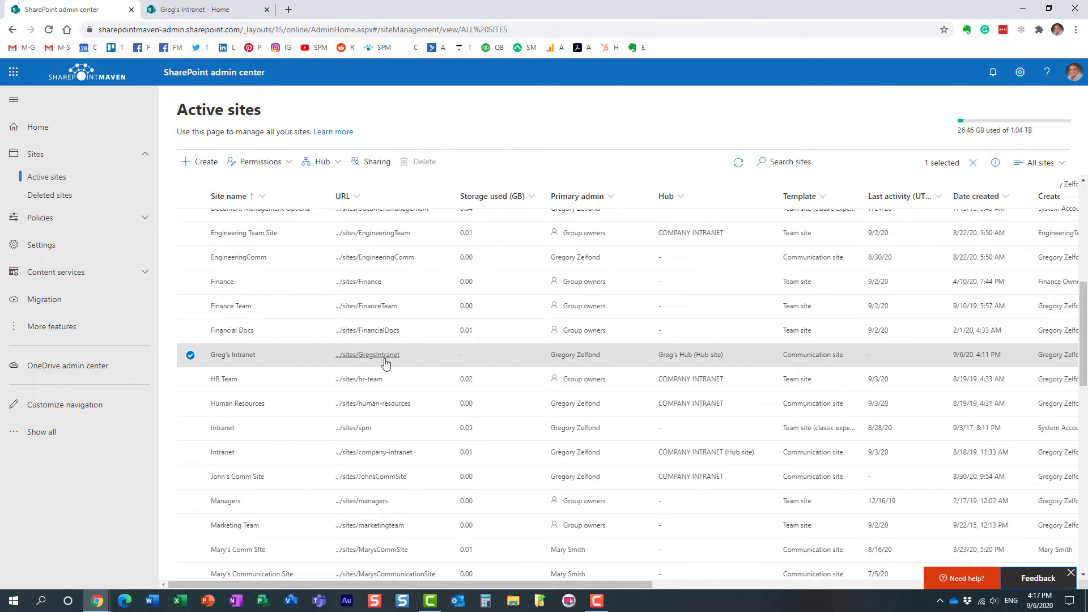
pyautogui.moveTo(367, 355)
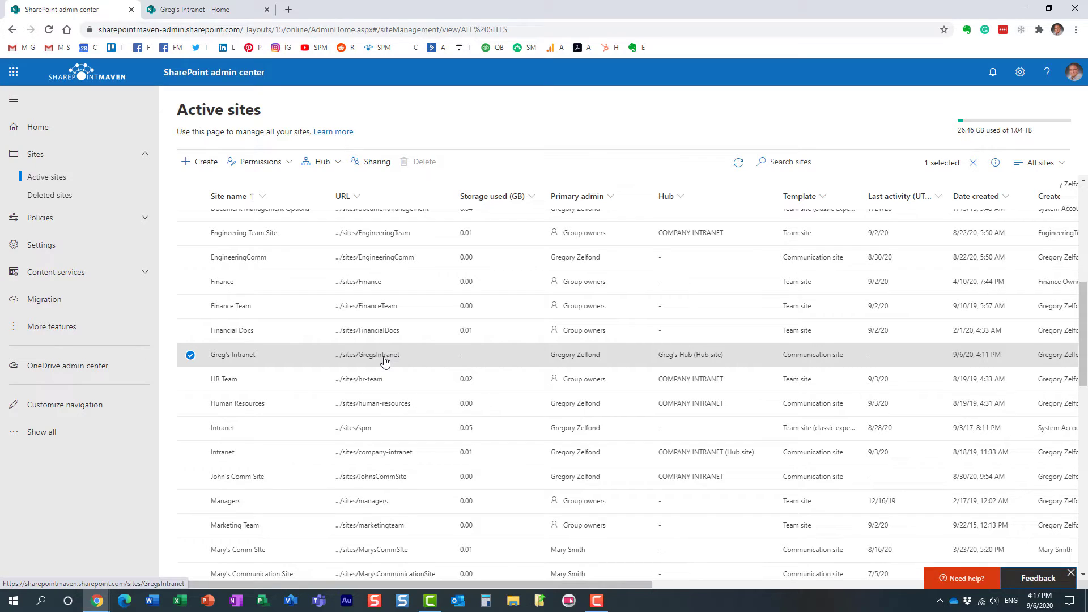
pyautogui.moveTo(281, 341)
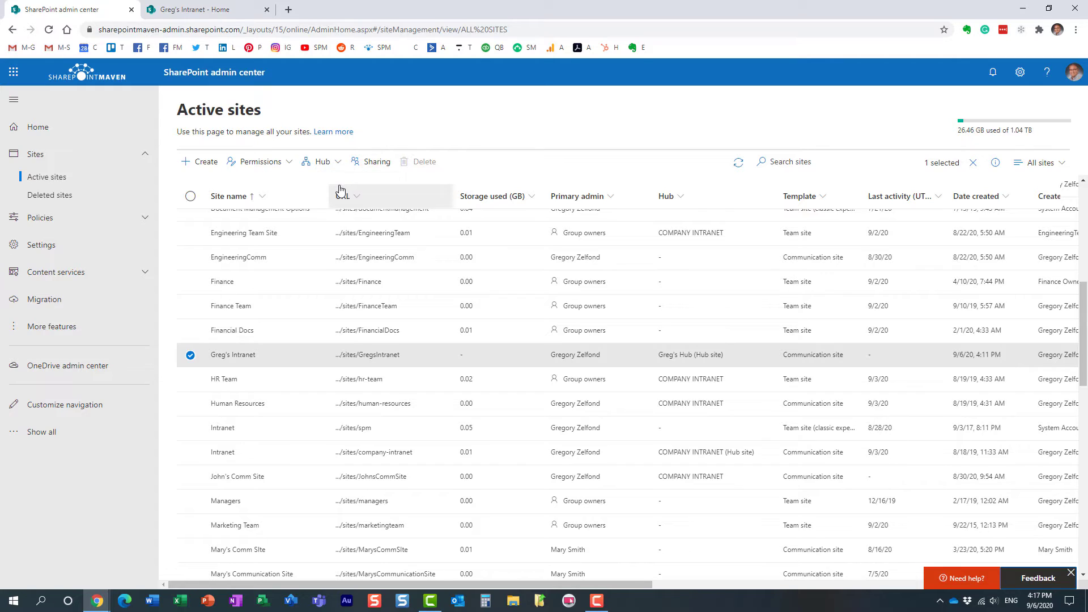
# Step: In Greg's Hub settings, allow only John Smith to associate sites and save
pyautogui.click(320, 161)
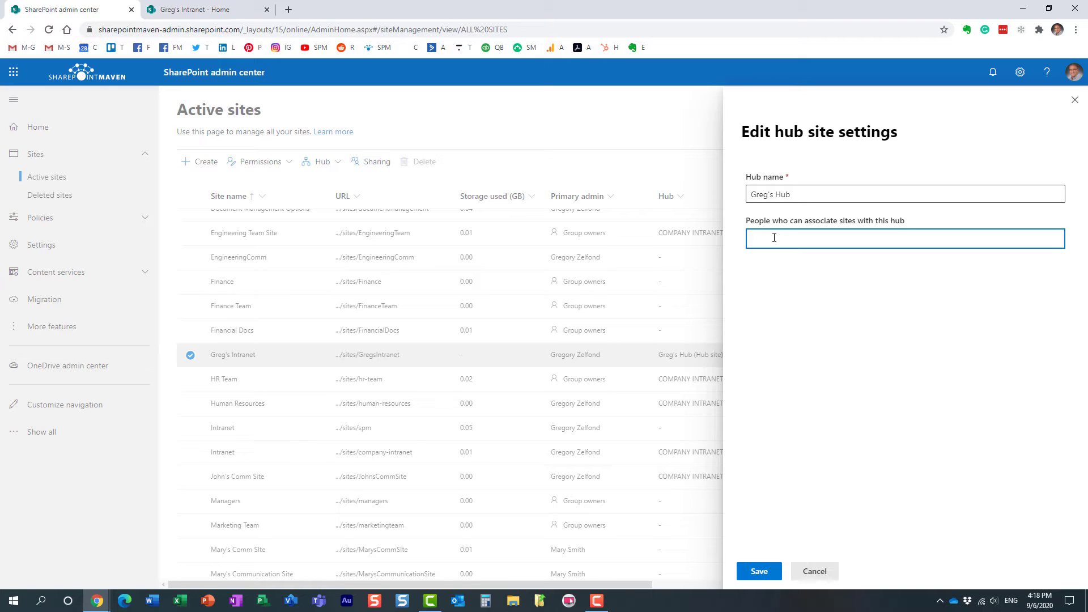
pyautogui.moveTo(768, 240)
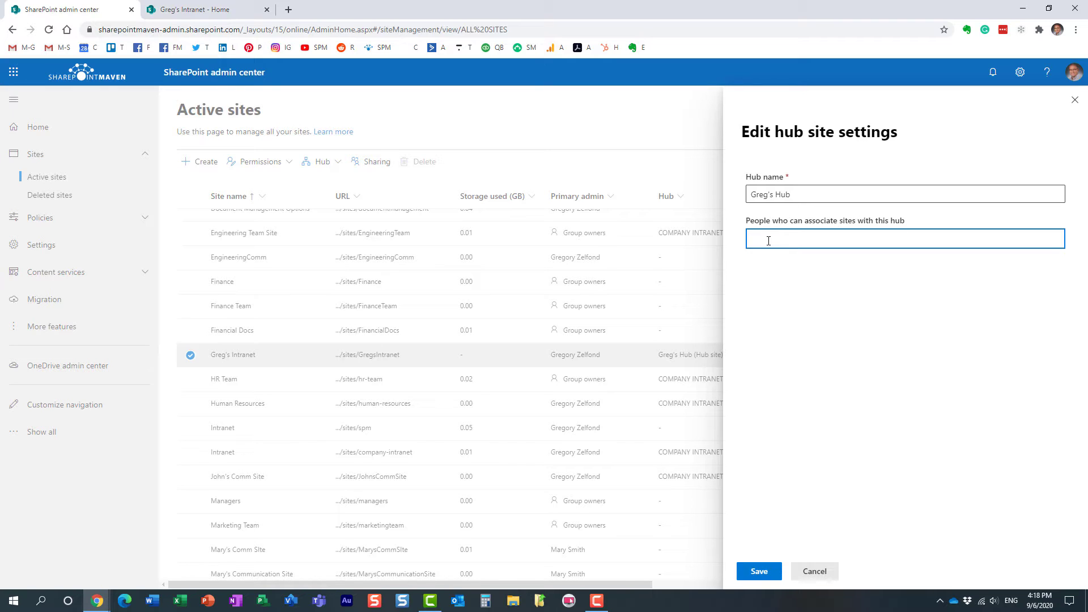
pyautogui.write('john')
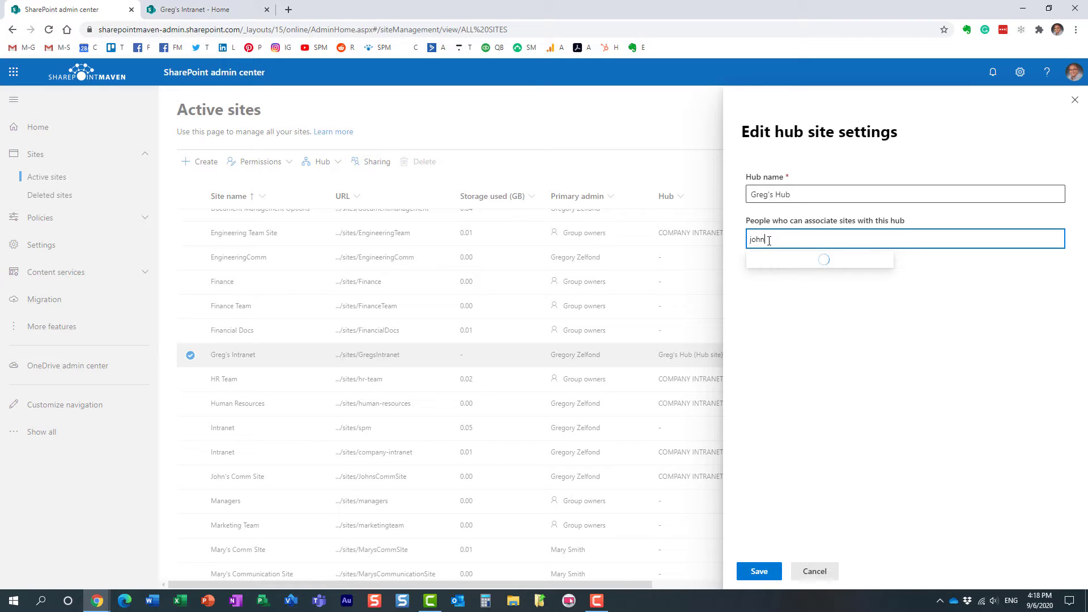
pyautogui.click(793, 272)
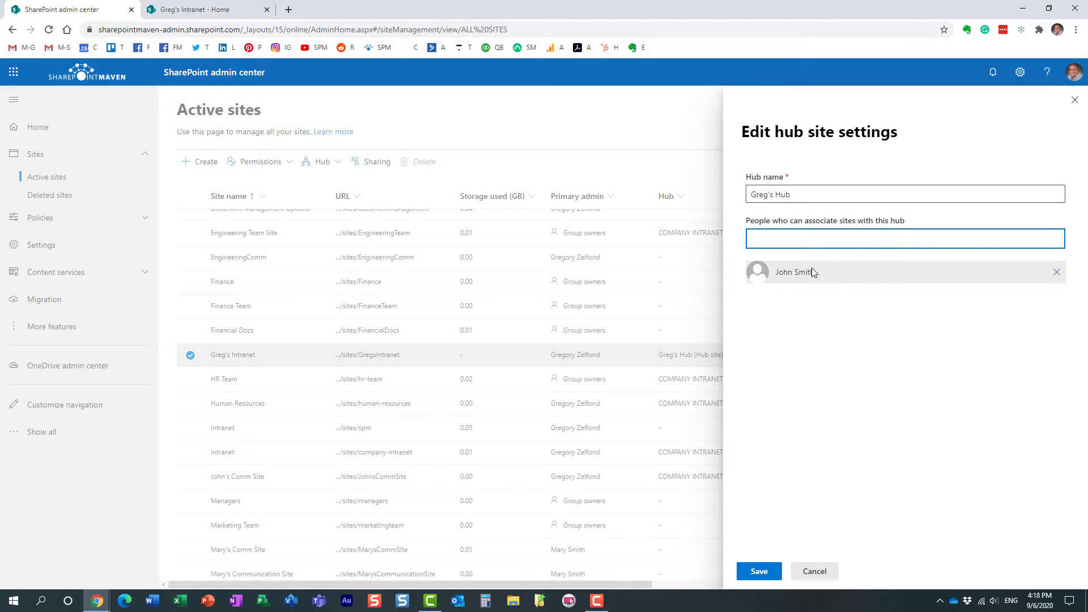
pyautogui.moveTo(794, 278)
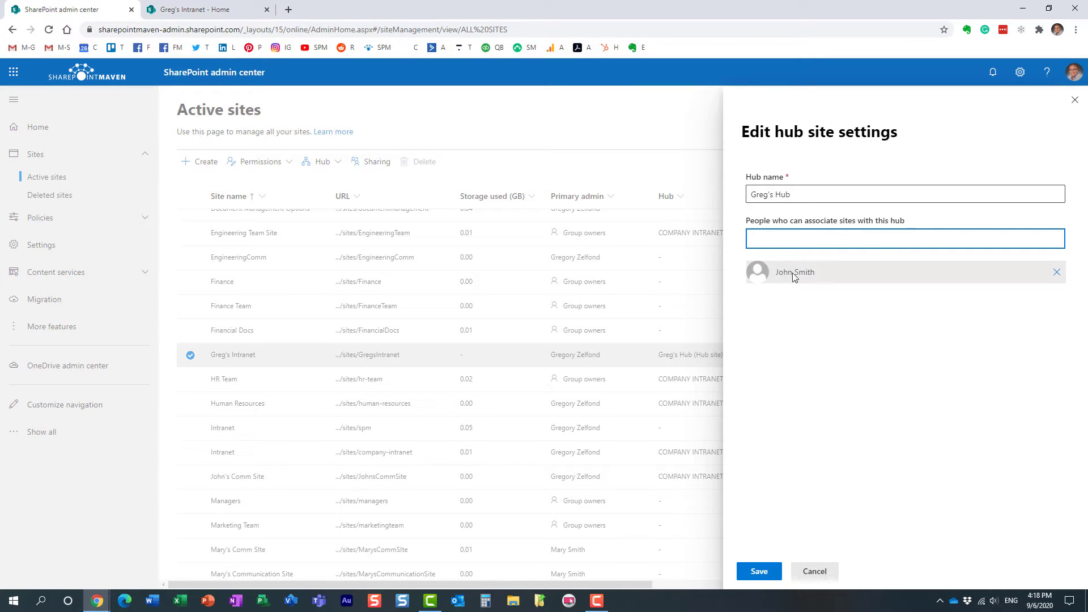
pyautogui.moveTo(783, 330)
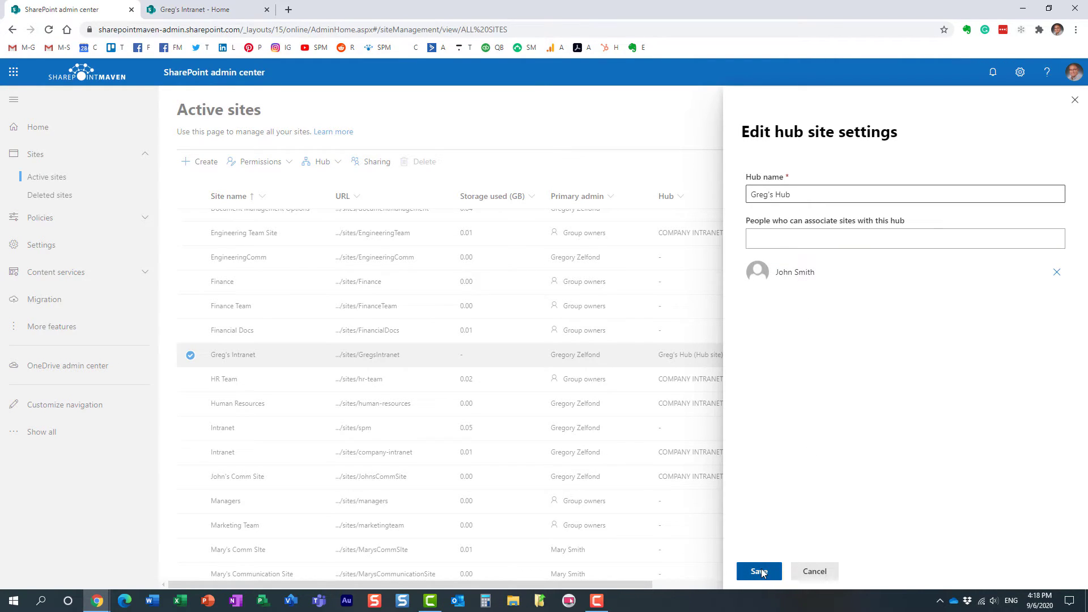
pyautogui.click(758, 571)
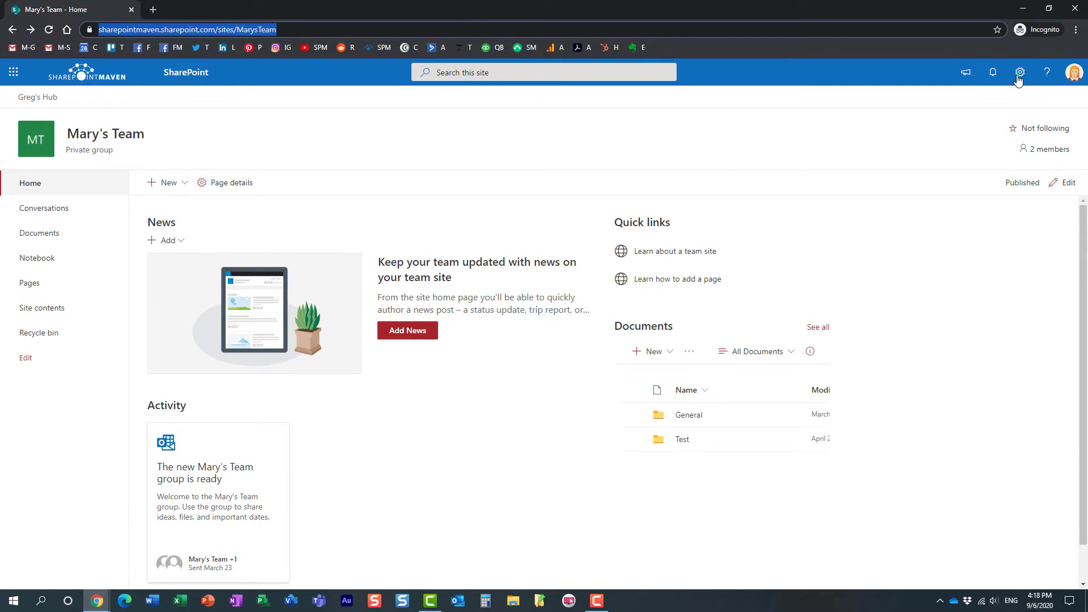
# Step: Set Mary's Team hub site association to None and save, disconnecting it from Greg's Hub
pyautogui.click(1019, 73)
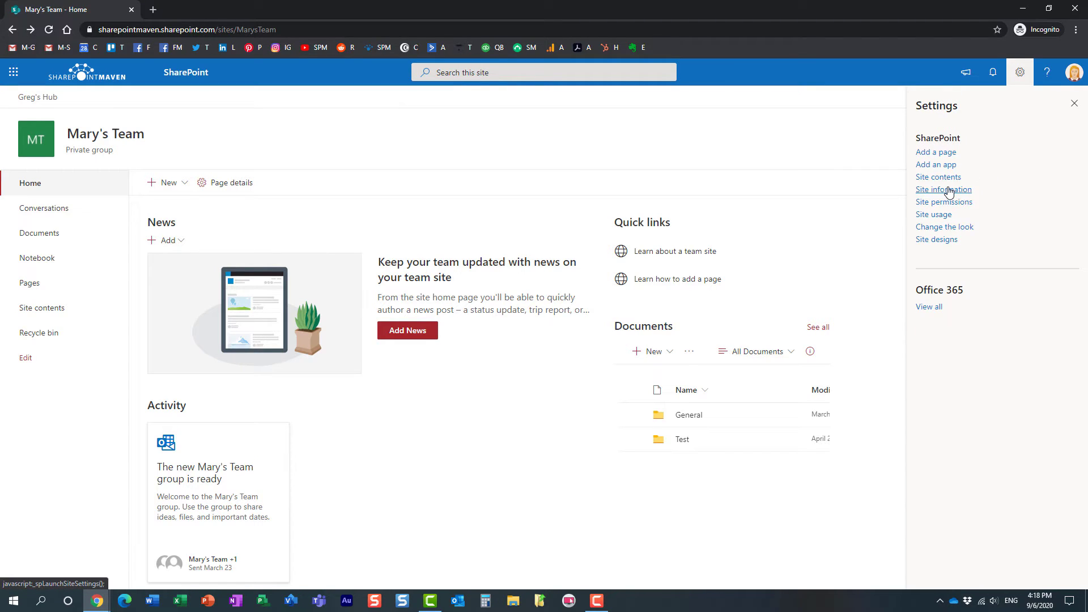
pyautogui.moveTo(223, 133)
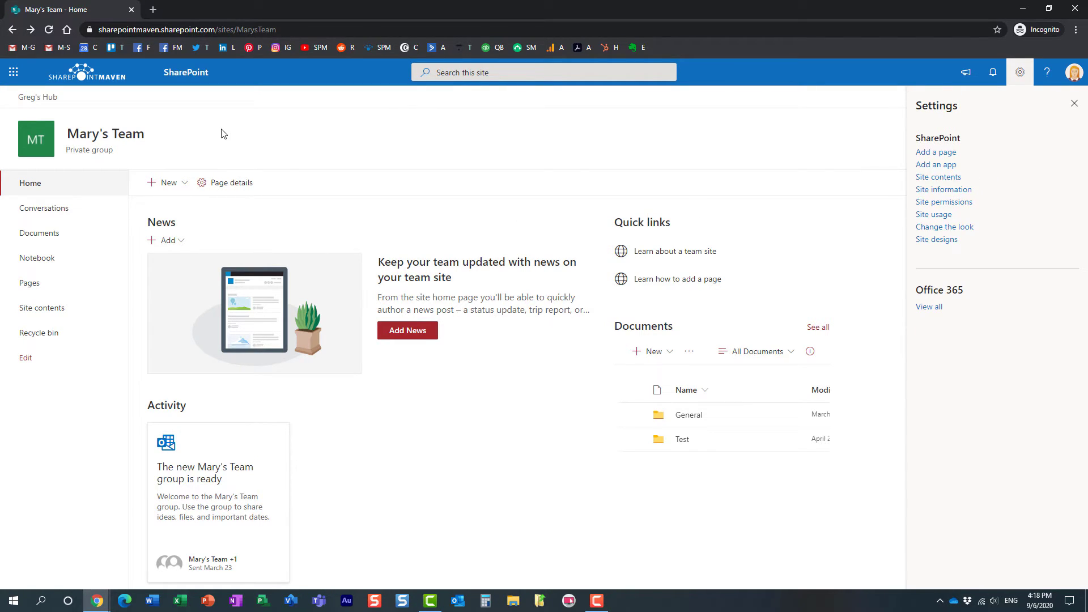
pyautogui.click(943, 189)
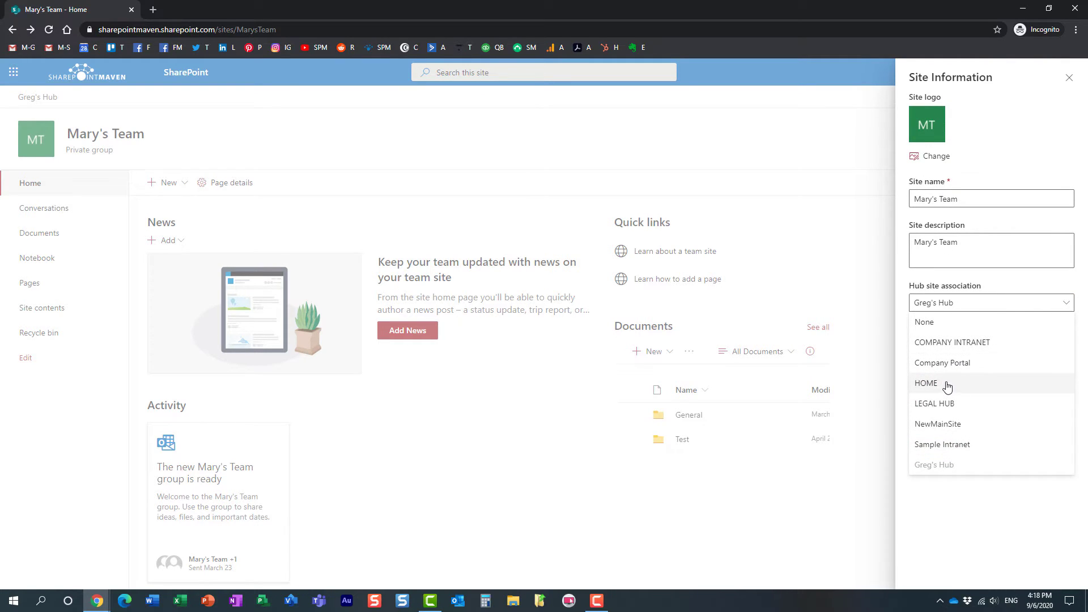
pyautogui.click(923, 321)
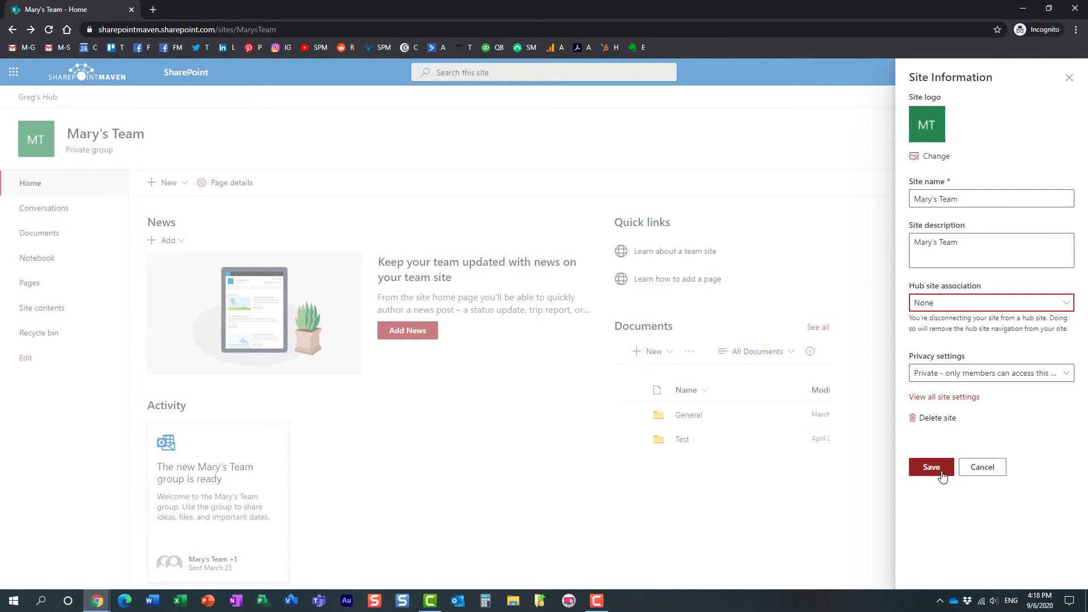
pyautogui.click(930, 465)
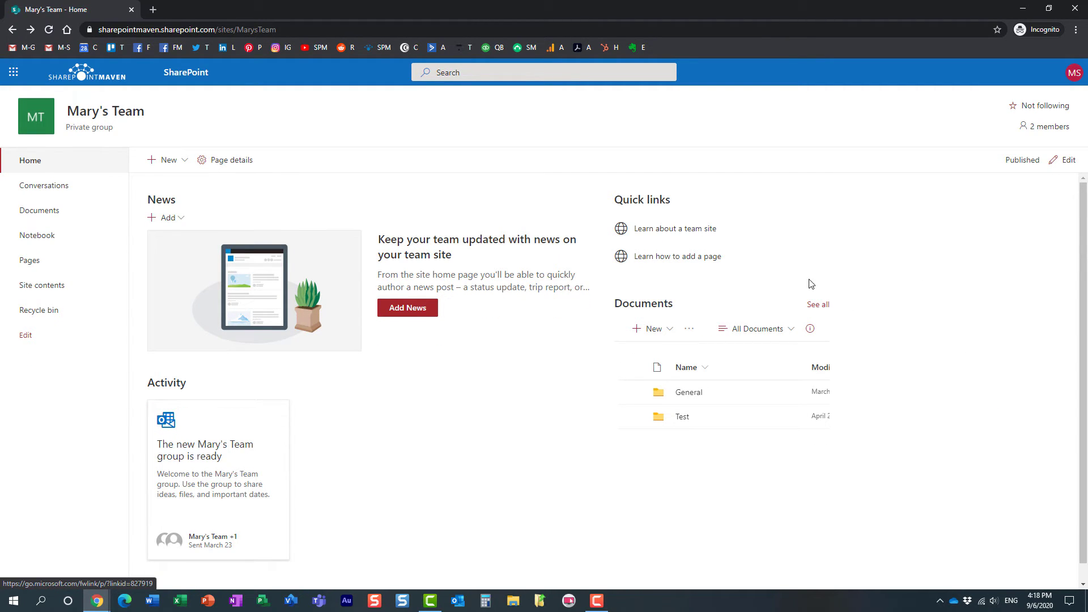
pyautogui.moveTo(981, 147)
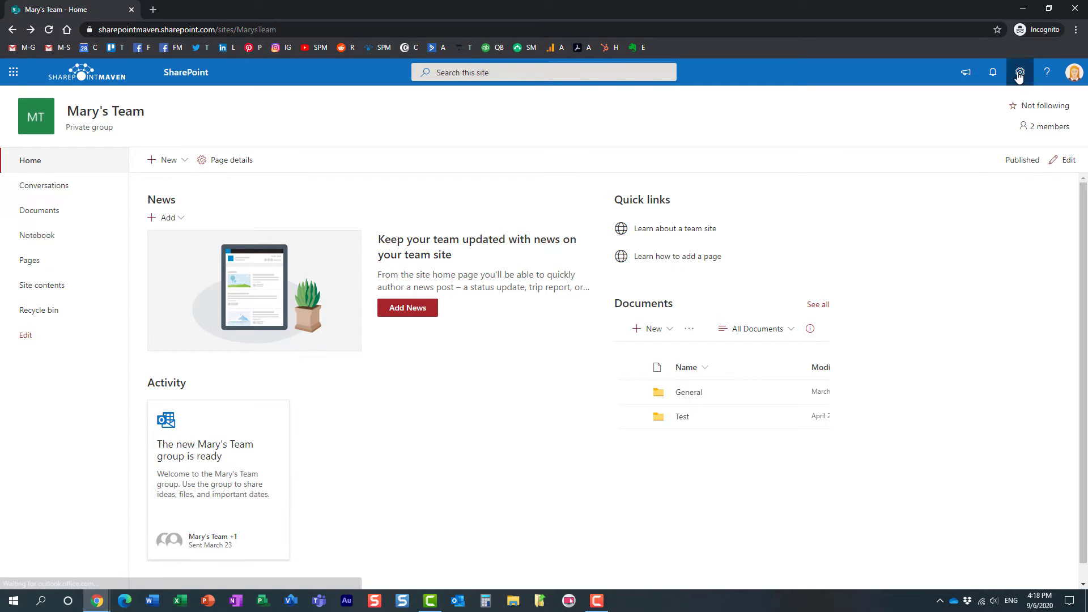
# Step: Check that Greg's Hub is missing from Mary's Team hub choices and close site information unchanged
pyautogui.click(1018, 72)
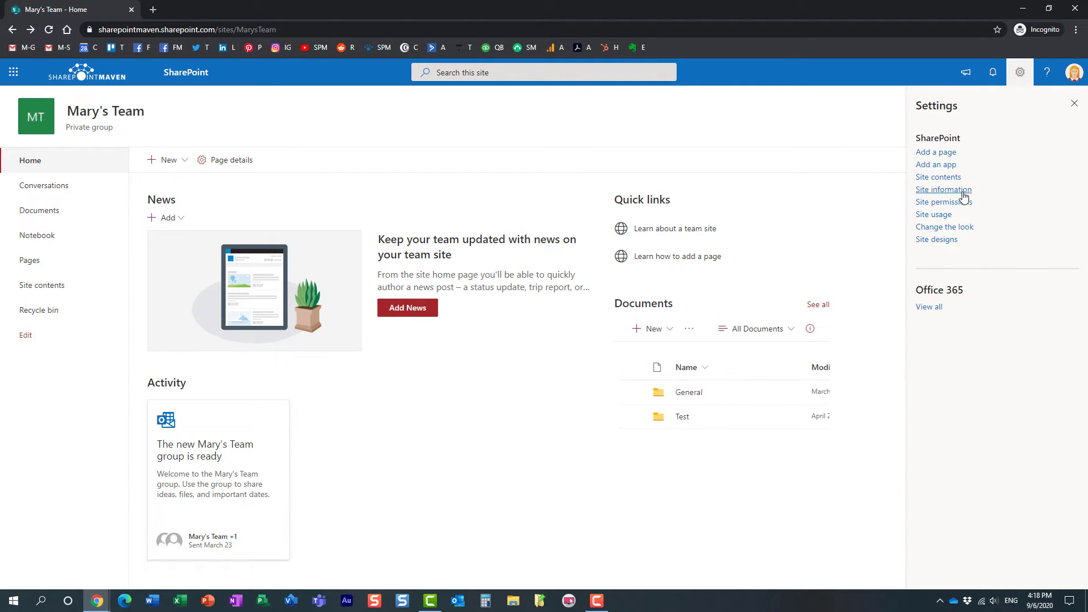
pyautogui.click(943, 189)
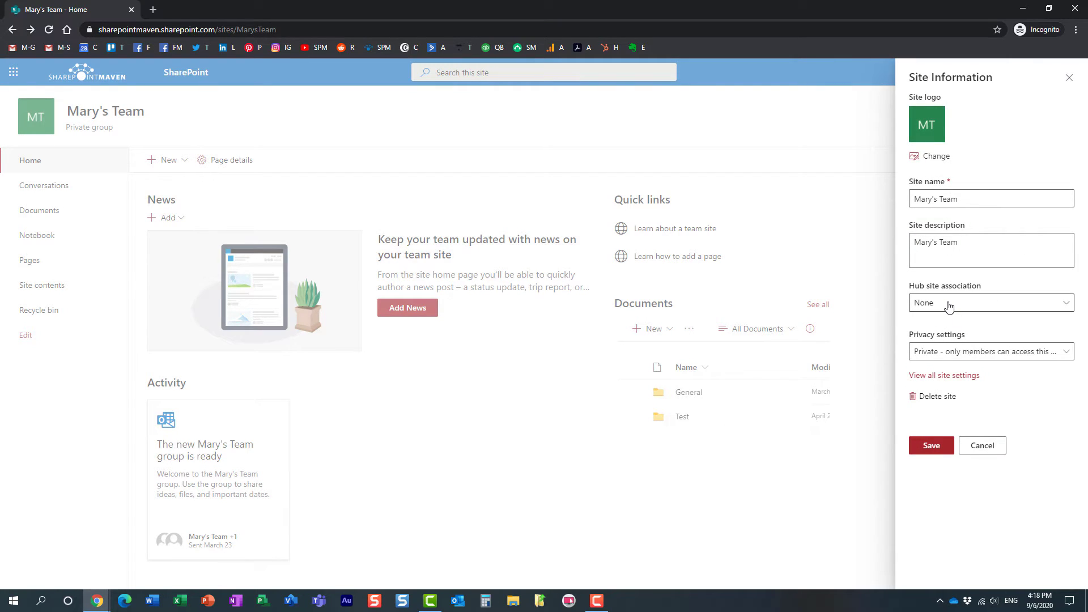
pyautogui.click(990, 303)
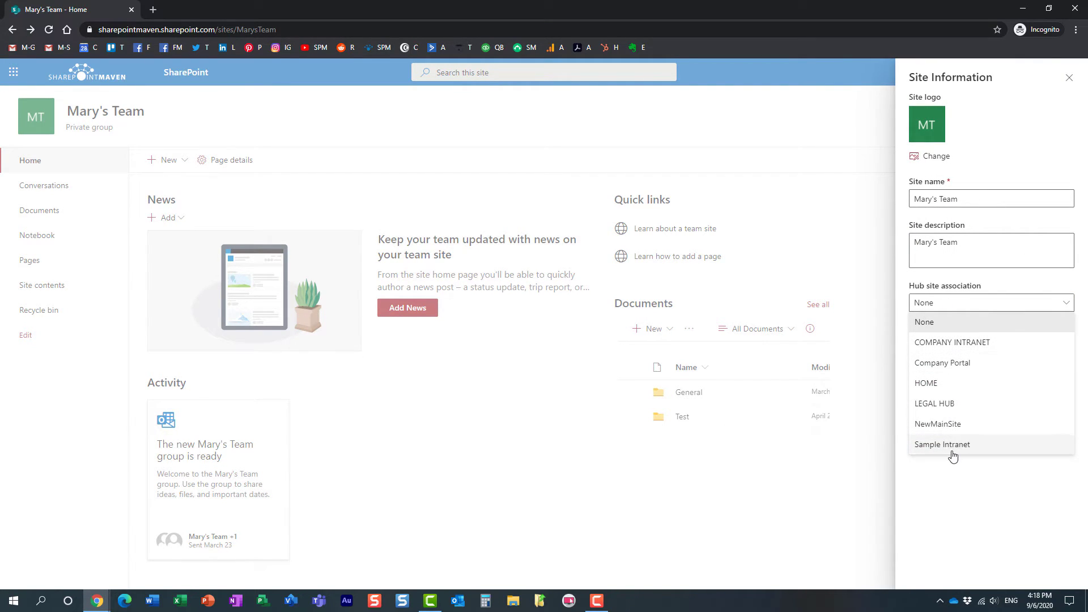
pyautogui.moveTo(953, 341)
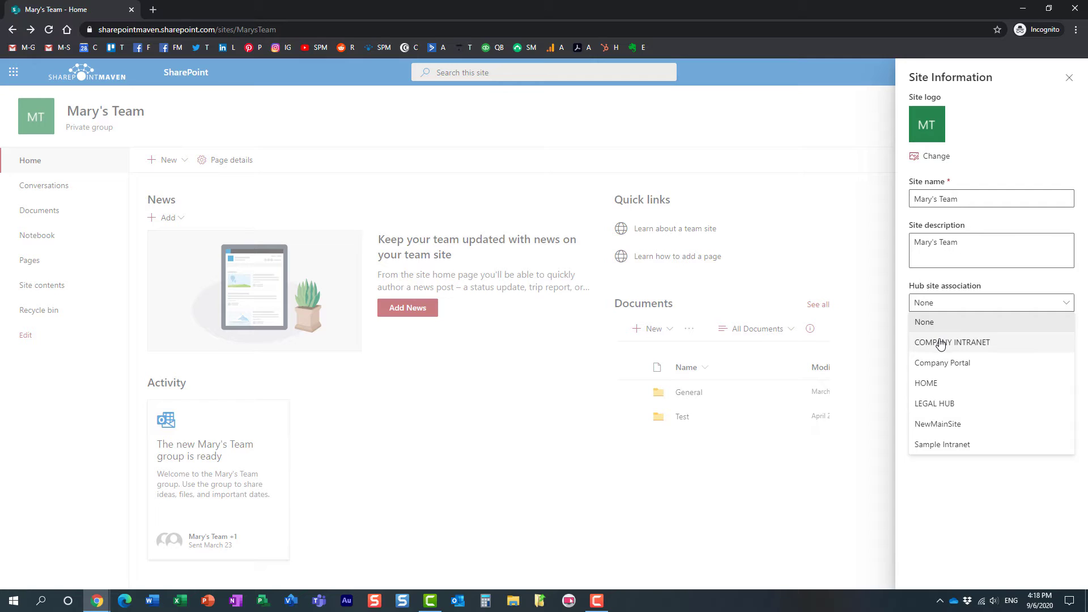
pyautogui.moveTo(909, 375)
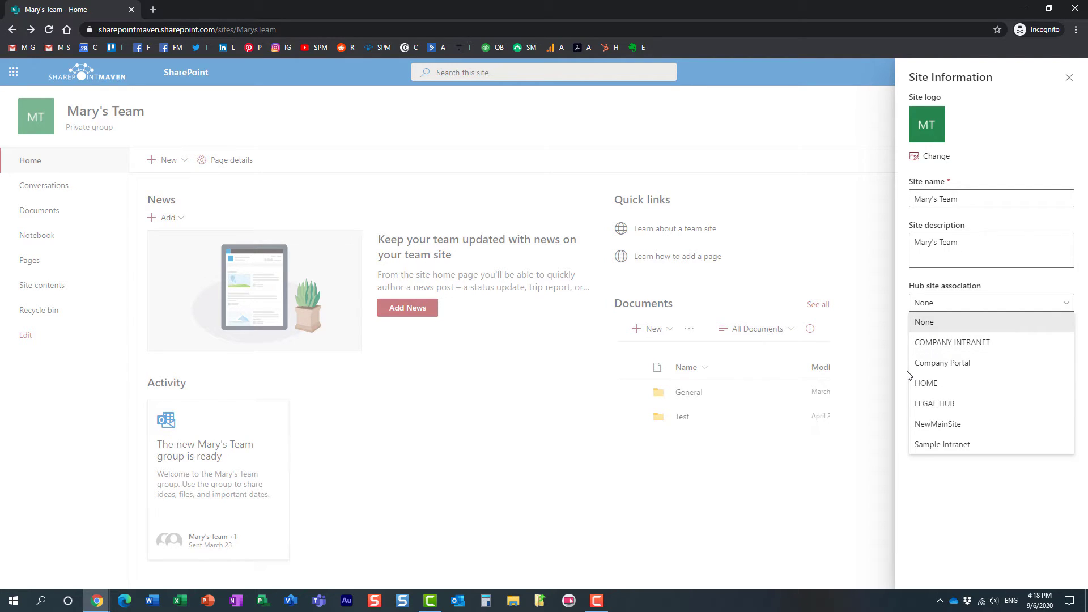
pyautogui.moveTo(953, 342)
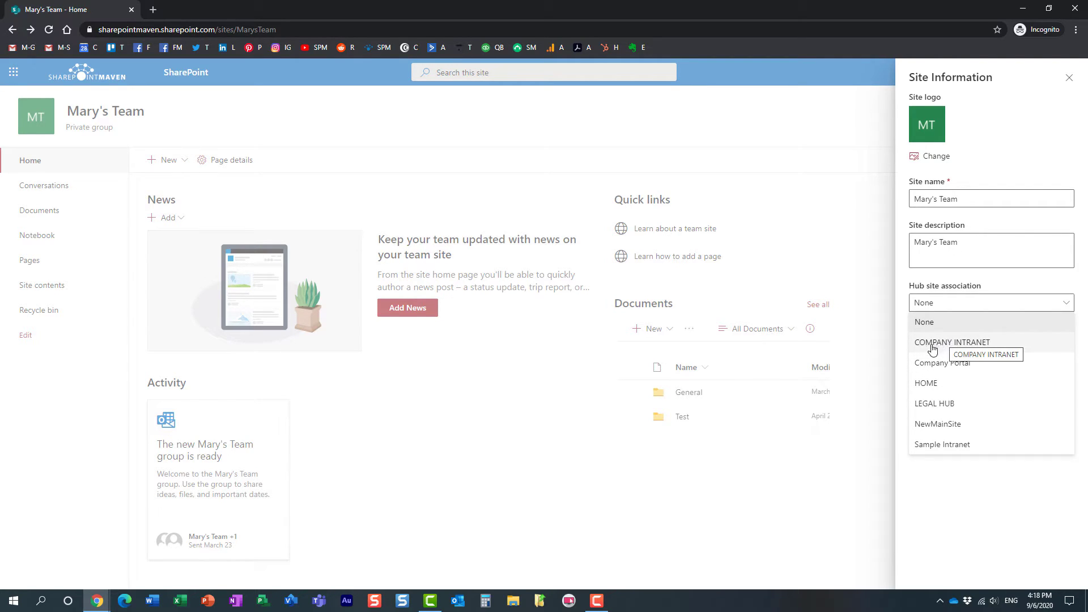
pyautogui.moveTo(971, 341)
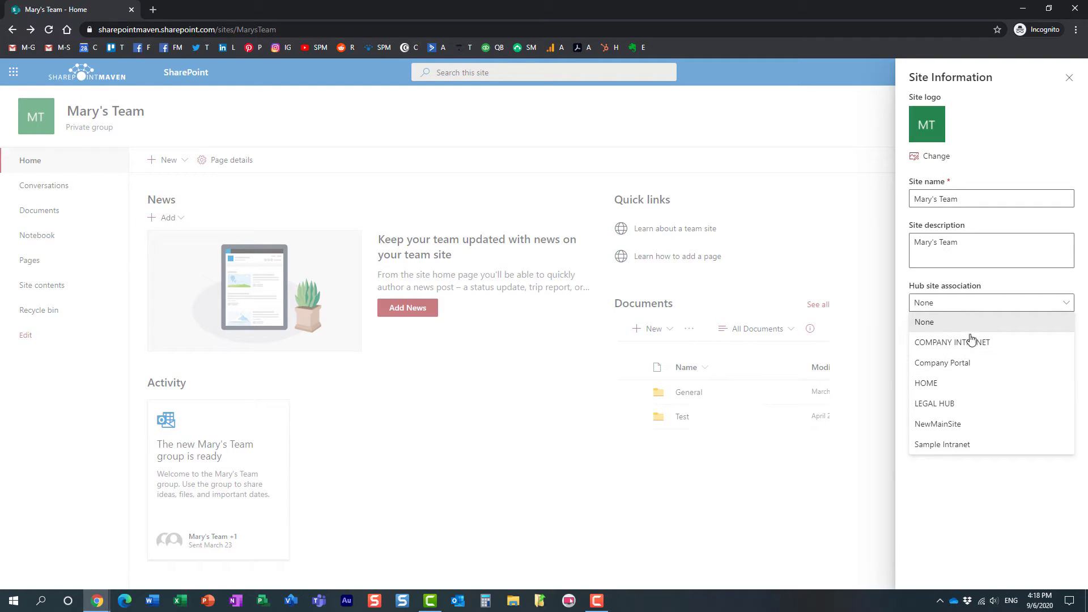
pyautogui.moveTo(945, 376)
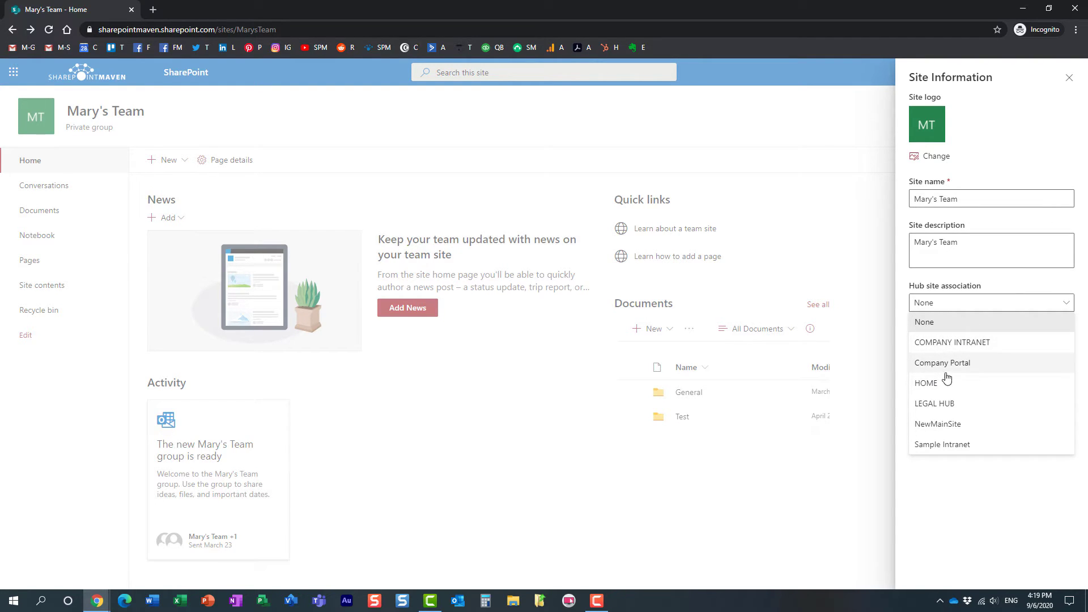
pyautogui.moveTo(925, 382)
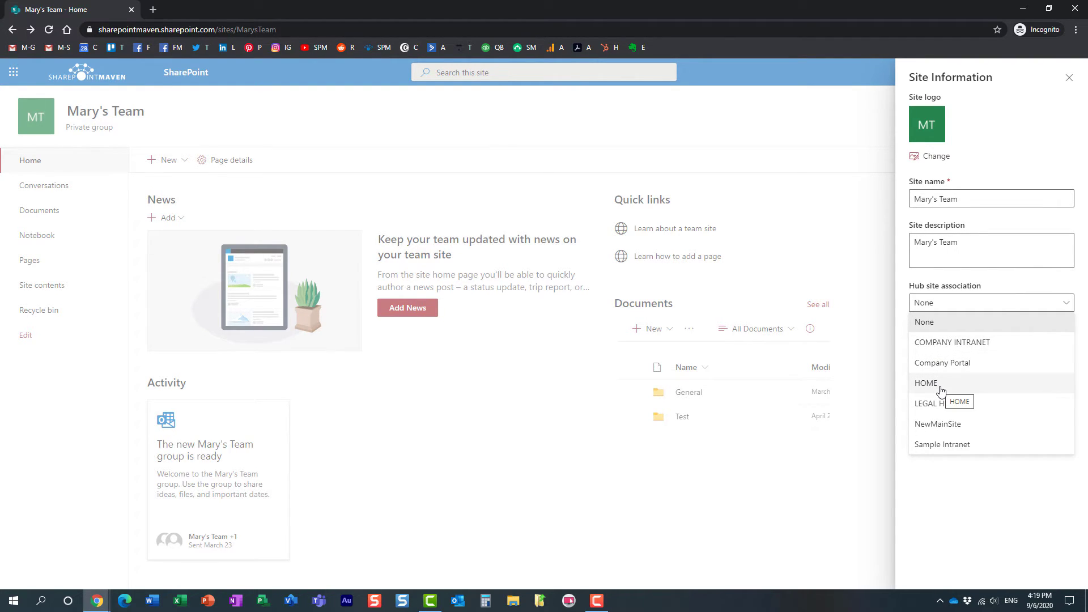
pyautogui.moveTo(933, 383)
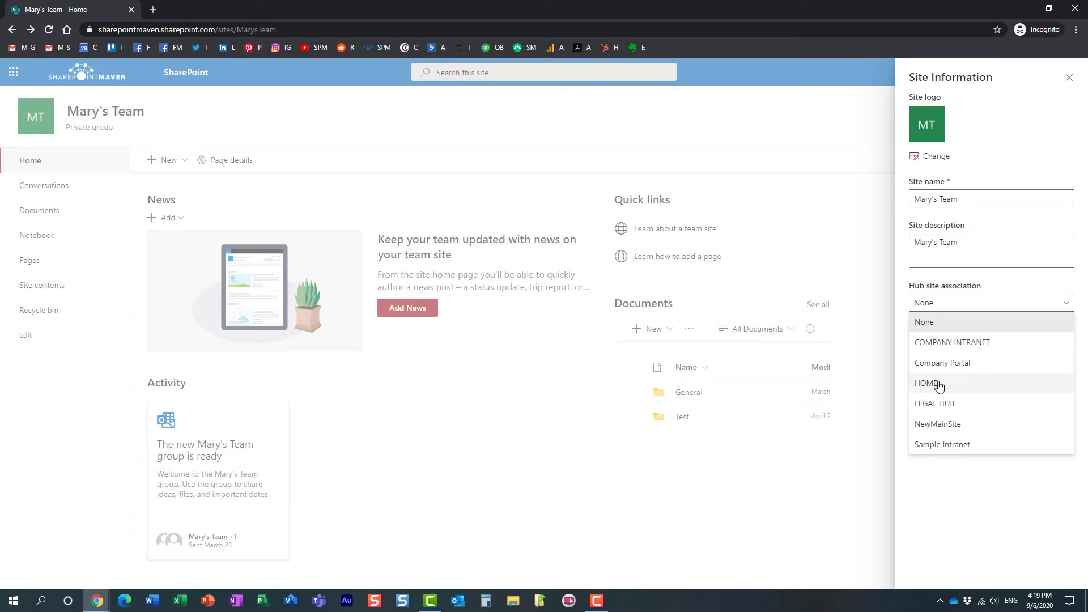
pyautogui.click(1018, 73)
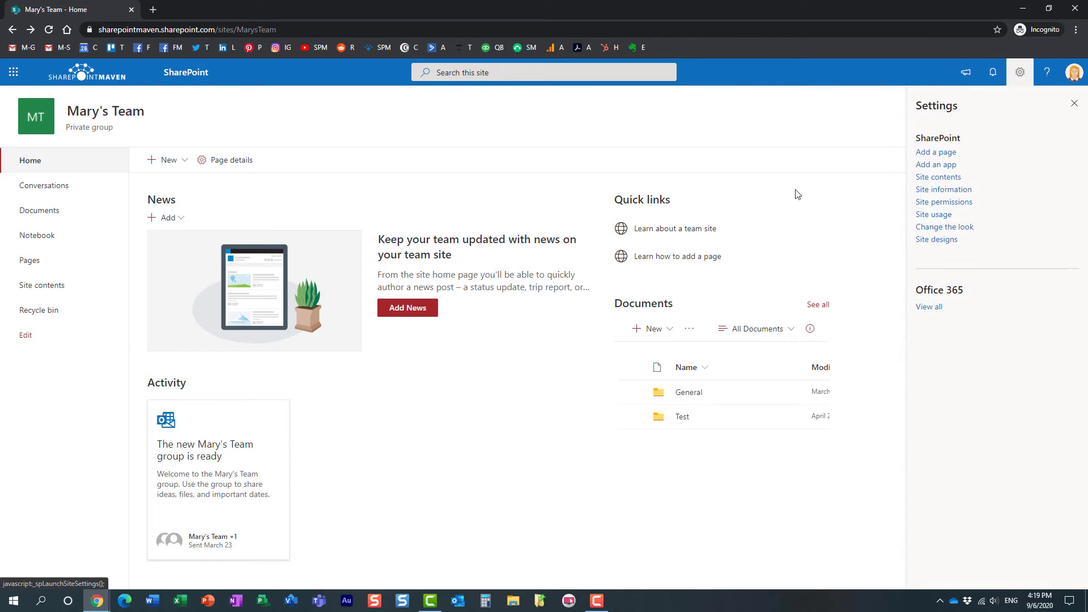
pyautogui.click(1076, 103)
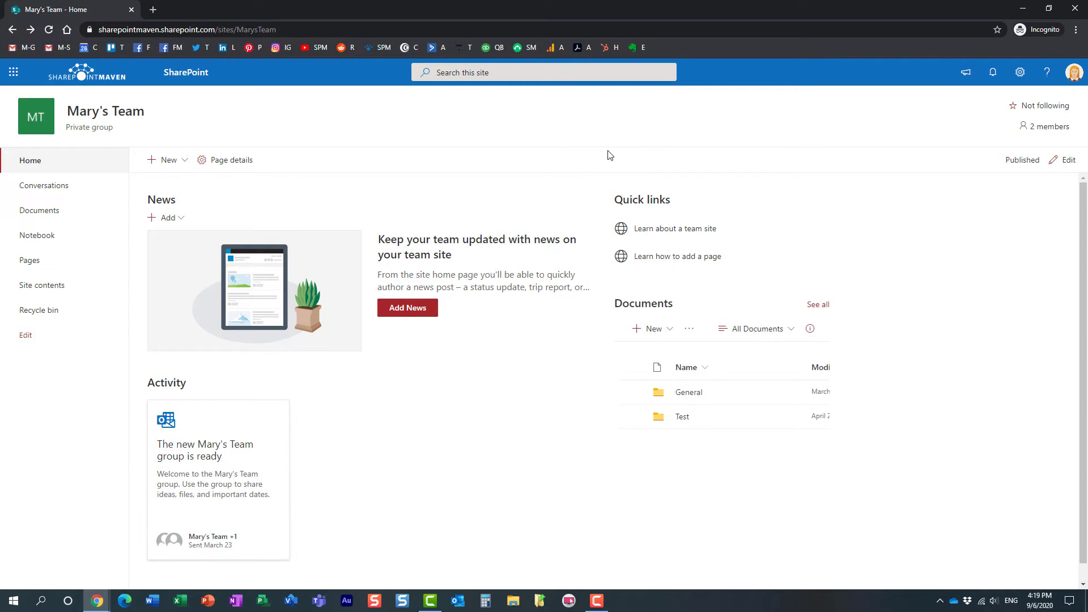
pyautogui.moveTo(382, 276)
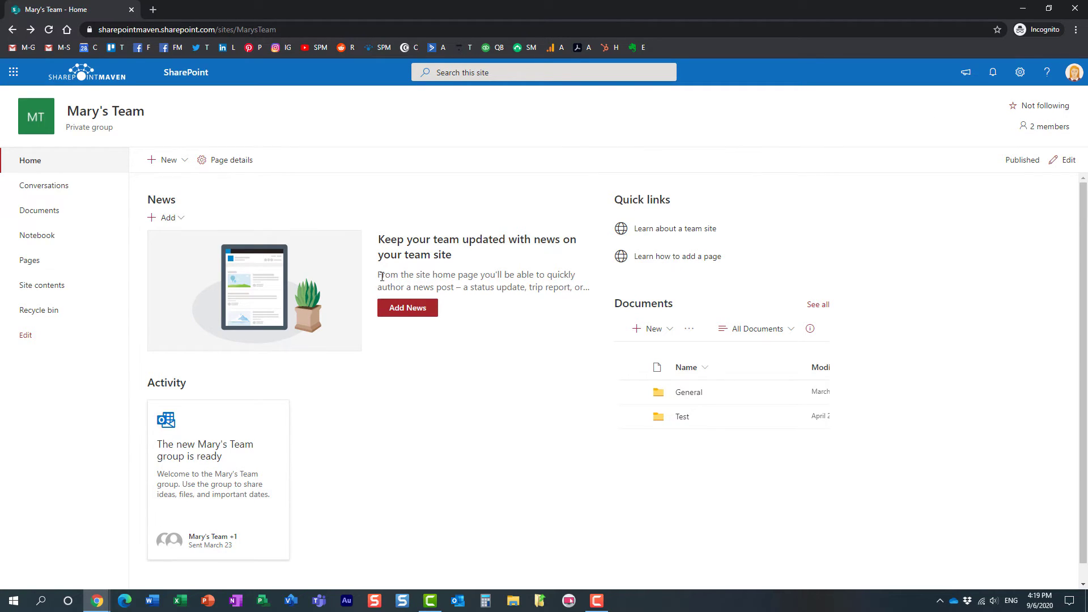
pyautogui.moveTo(368, 253)
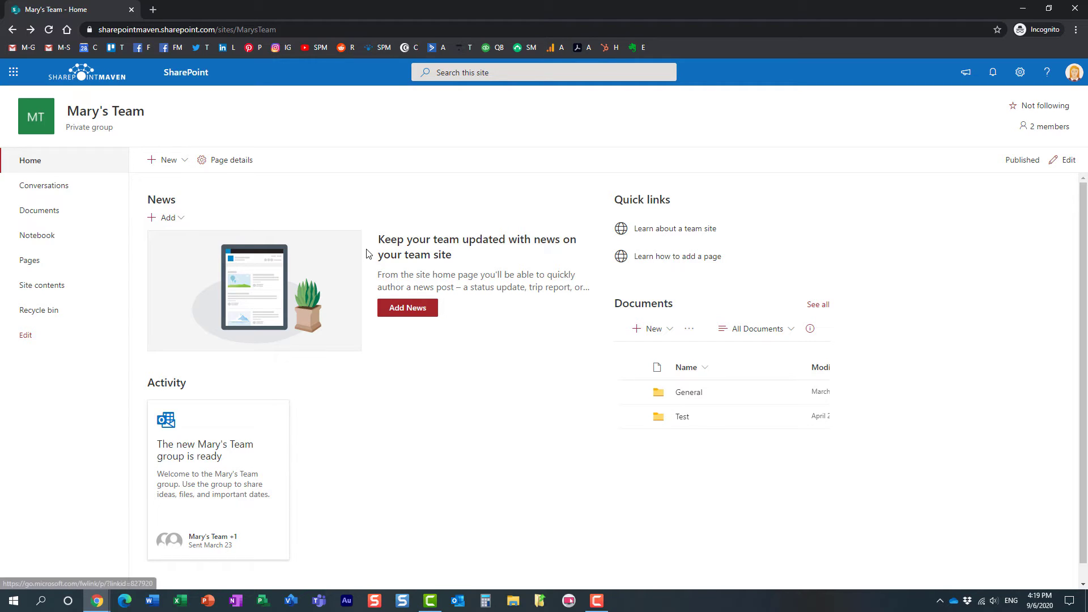
pyautogui.moveTo(372, 252)
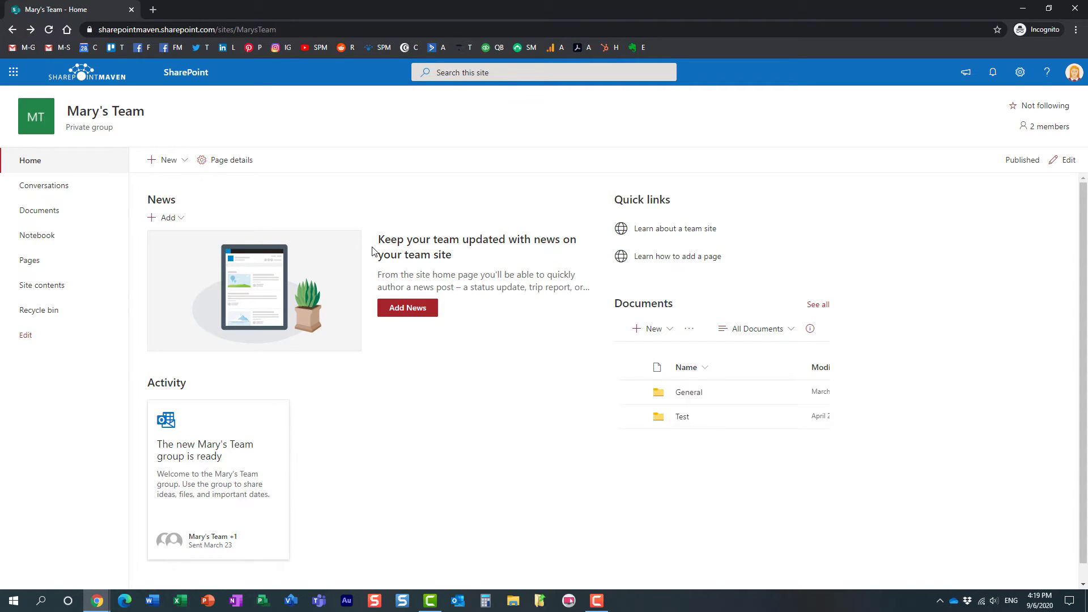
pyautogui.moveTo(96, 601)
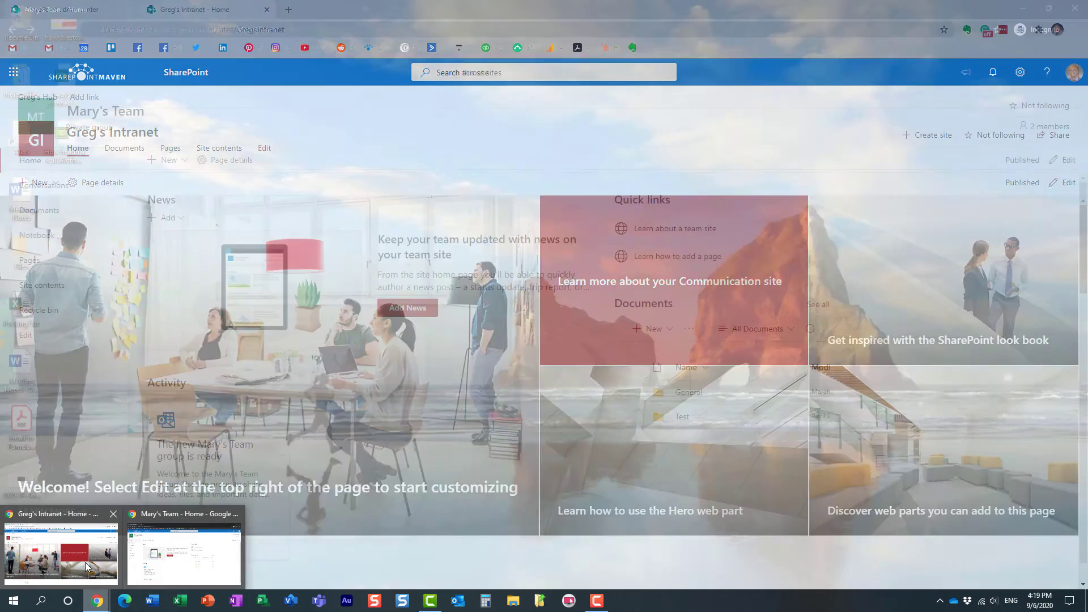
# Step: Add HR Team Members and Payroll to Greg's Hub's list of people allowed to associate sites
pyautogui.click(60, 549)
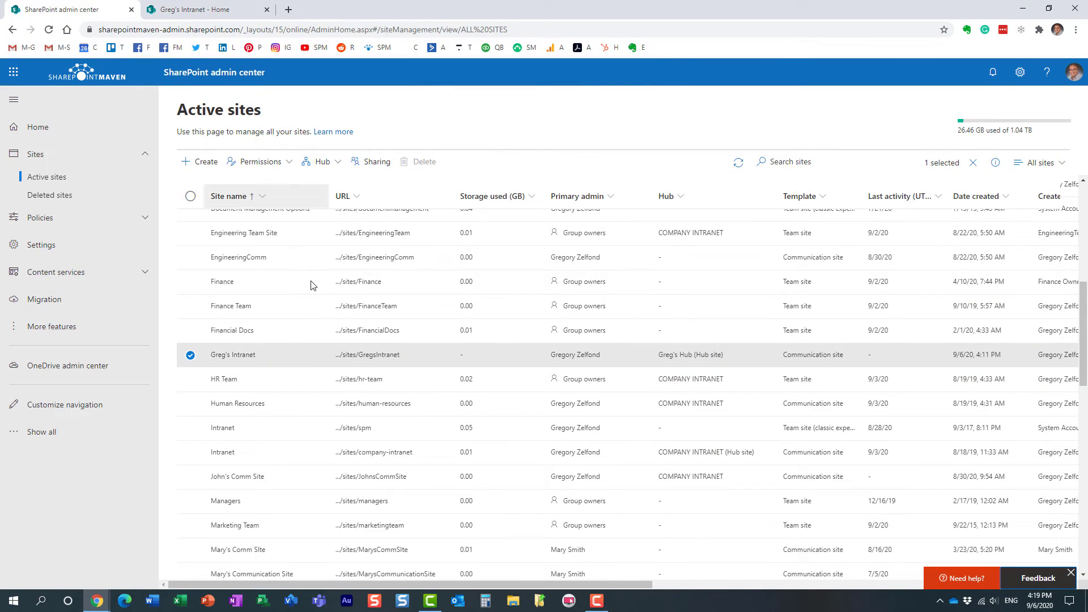
pyautogui.click(320, 161)
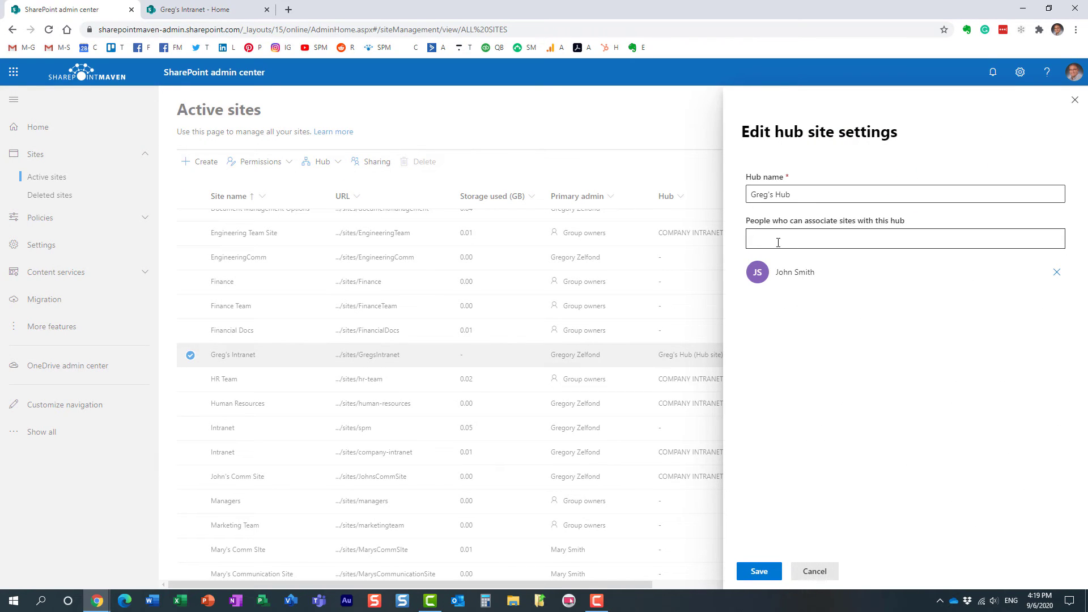
pyautogui.write('hr')
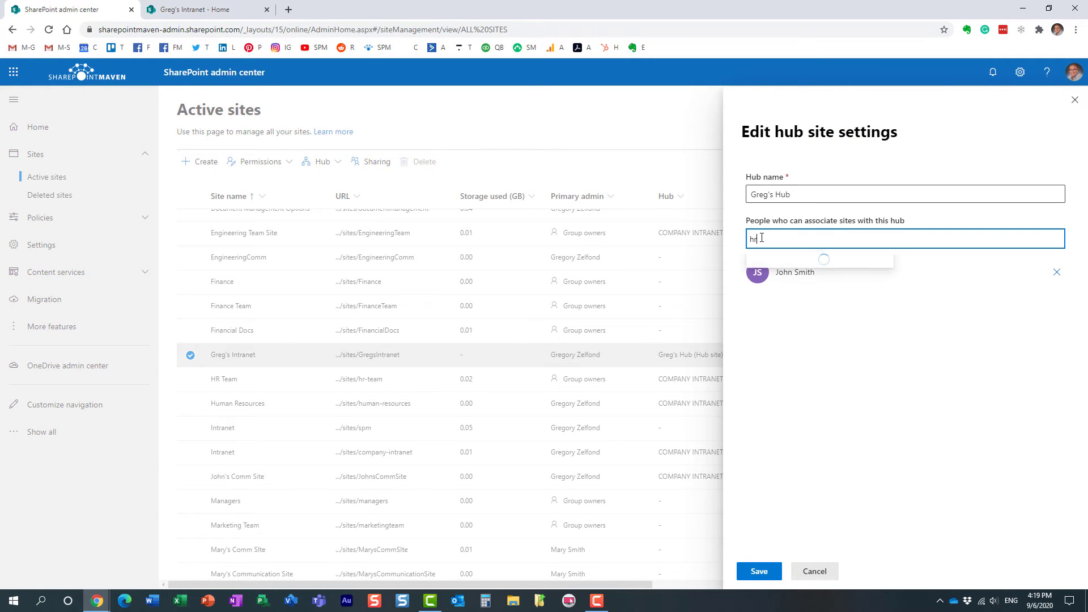
pyautogui.click(794, 272)
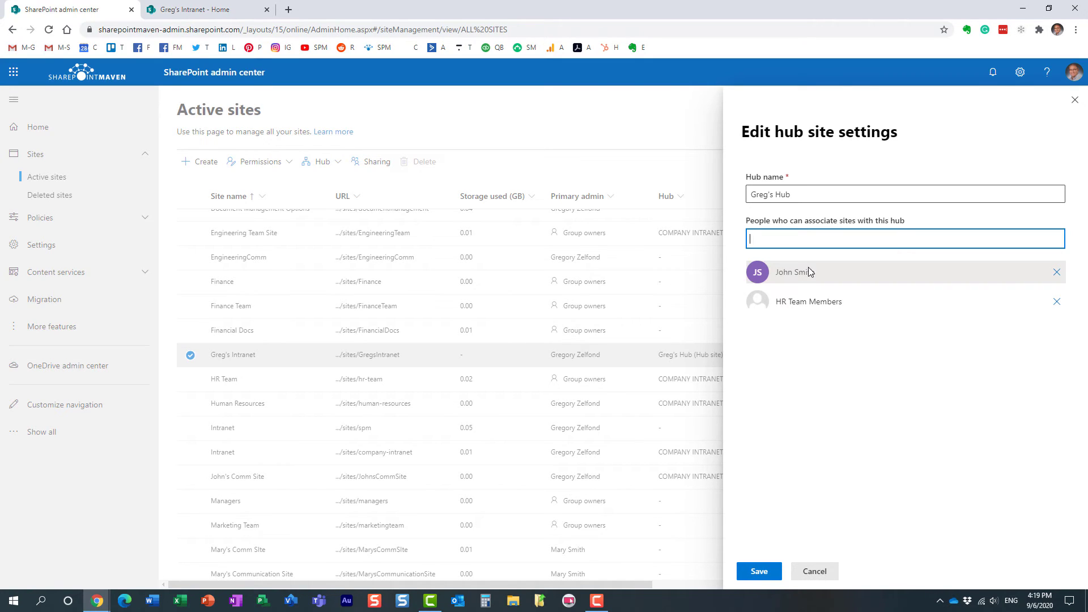
pyautogui.moveTo(790, 295)
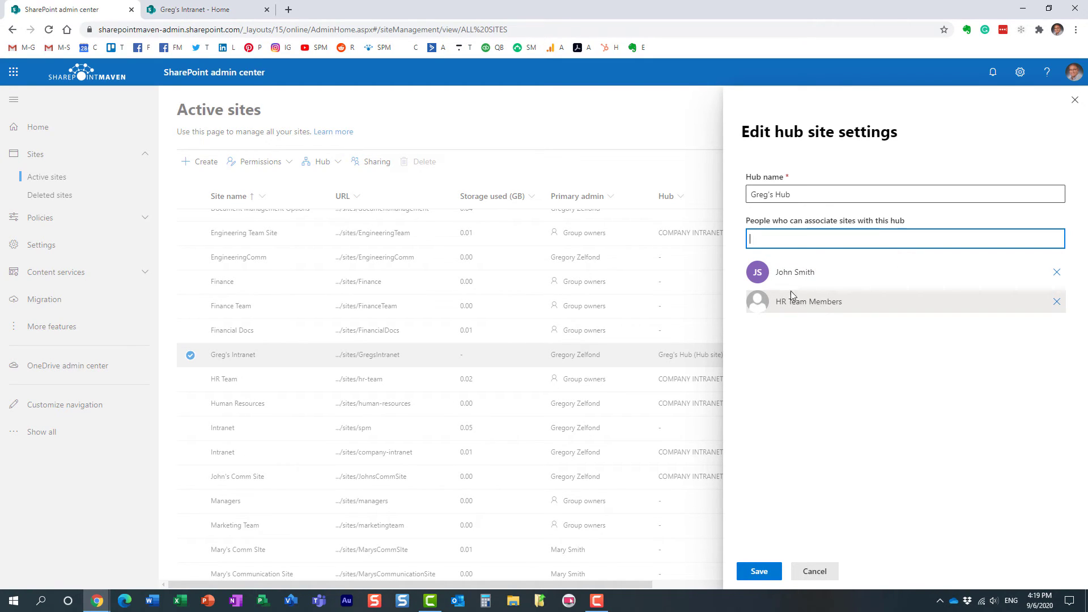
pyautogui.write('payr')
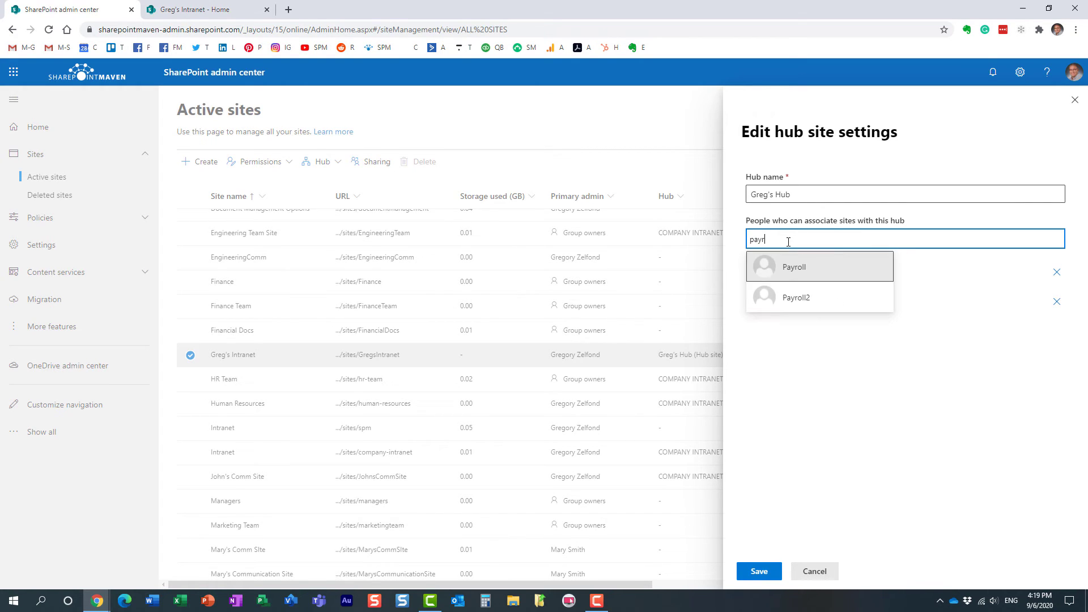
pyautogui.click(786, 267)
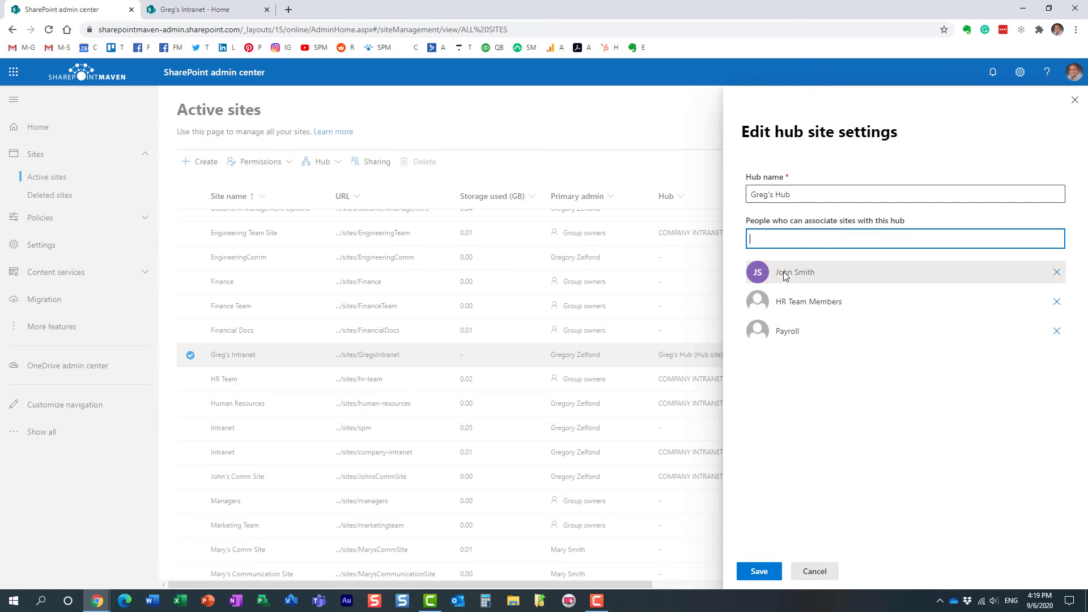
pyautogui.moveTo(810, 320)
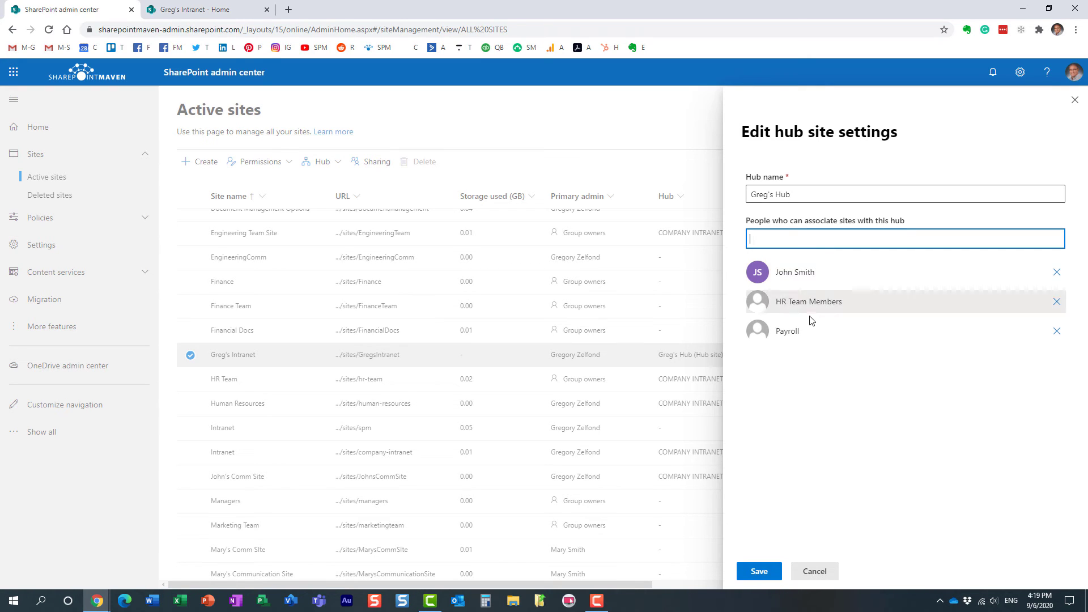
pyautogui.moveTo(801, 271)
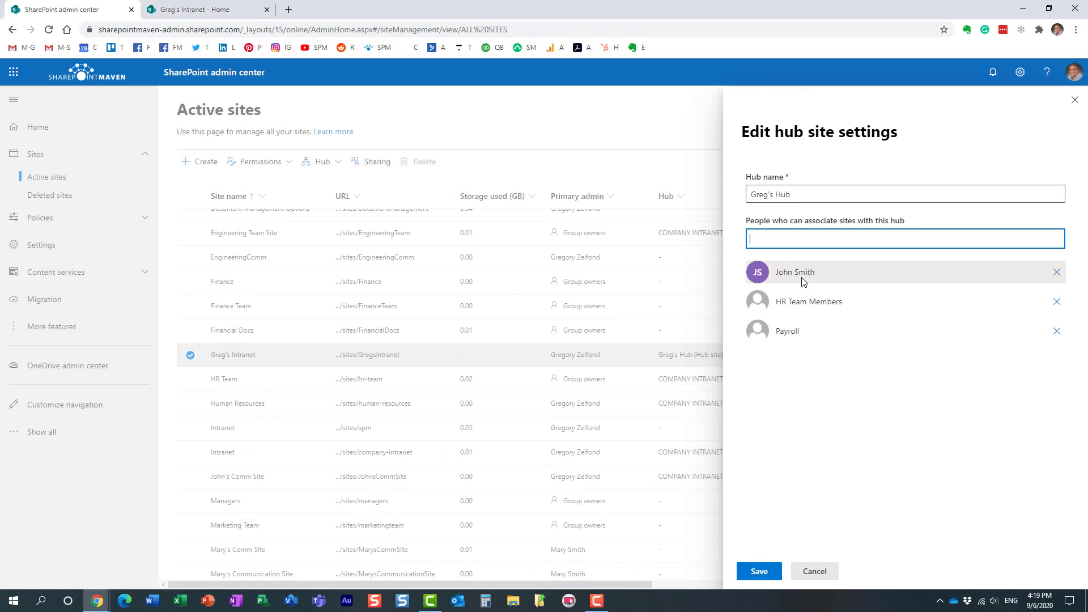
pyautogui.moveTo(794, 282)
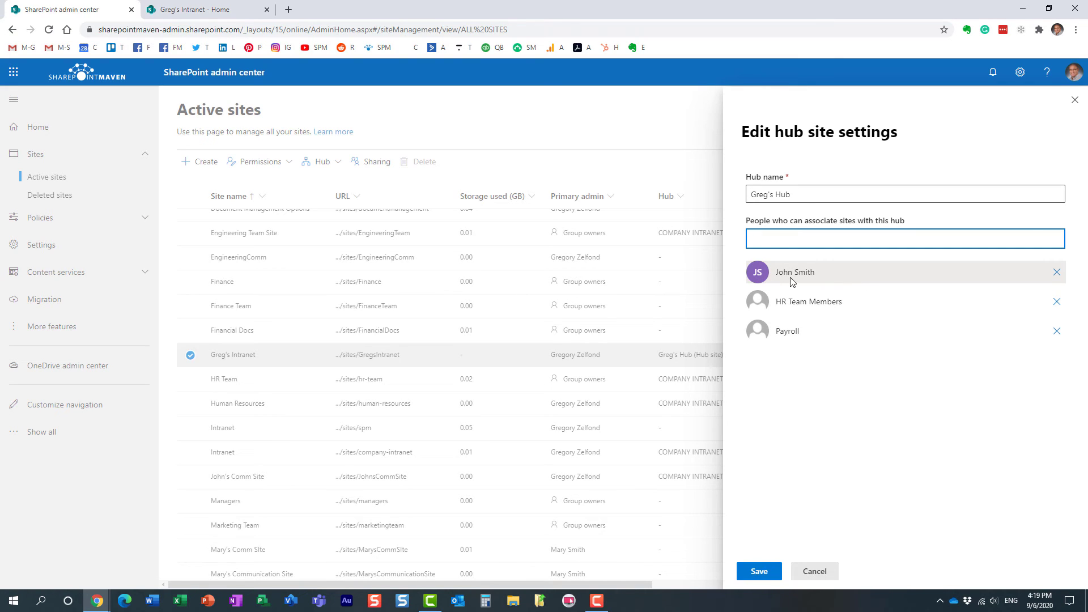
pyautogui.moveTo(808, 302)
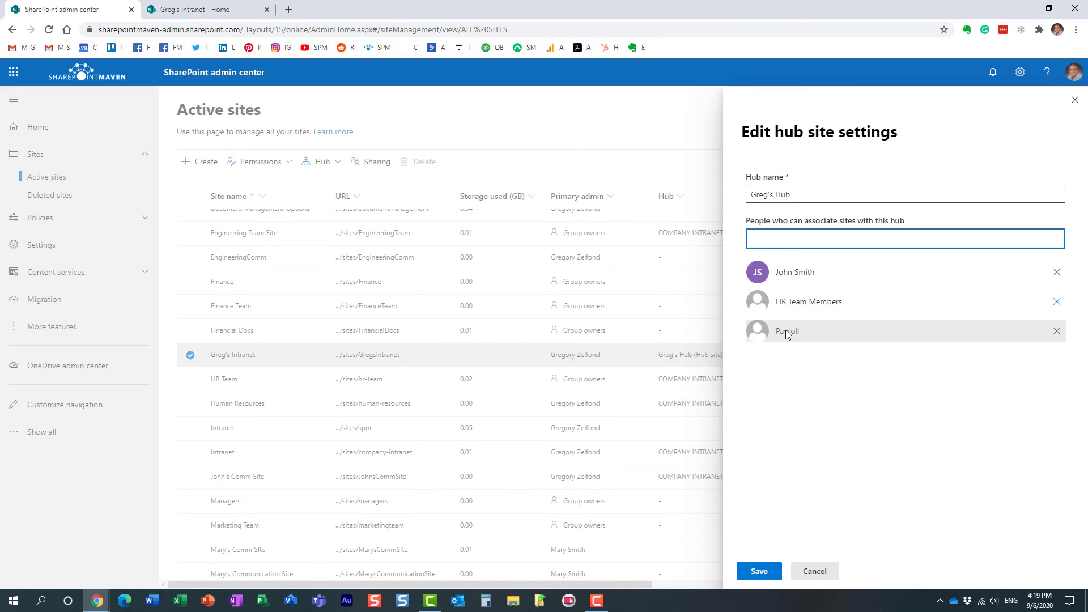
pyautogui.moveTo(807, 339)
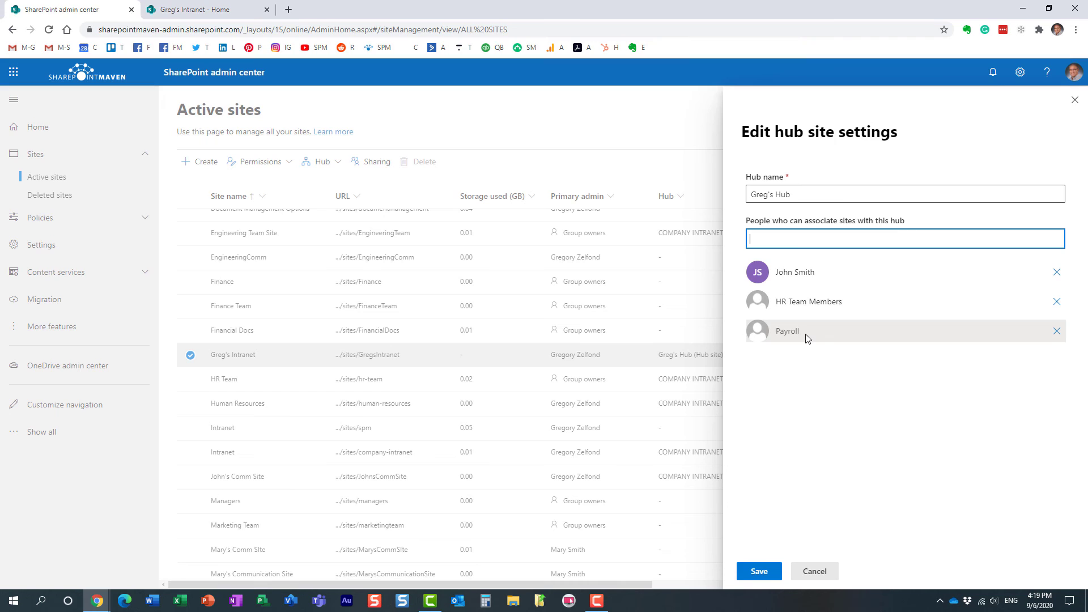
pyautogui.moveTo(776, 238)
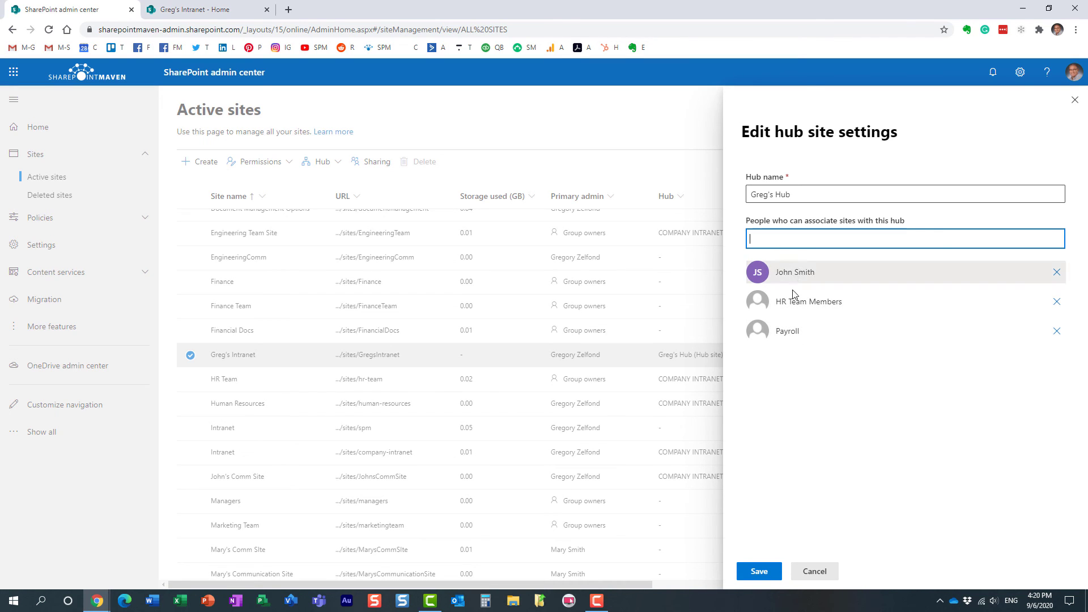
pyautogui.moveTo(758, 348)
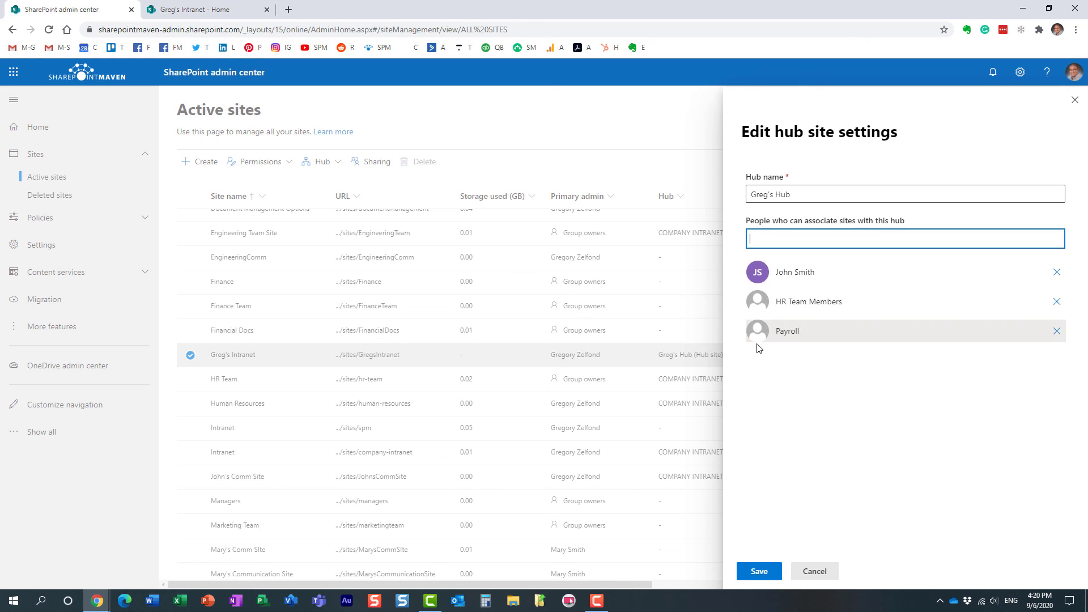
pyautogui.moveTo(774, 362)
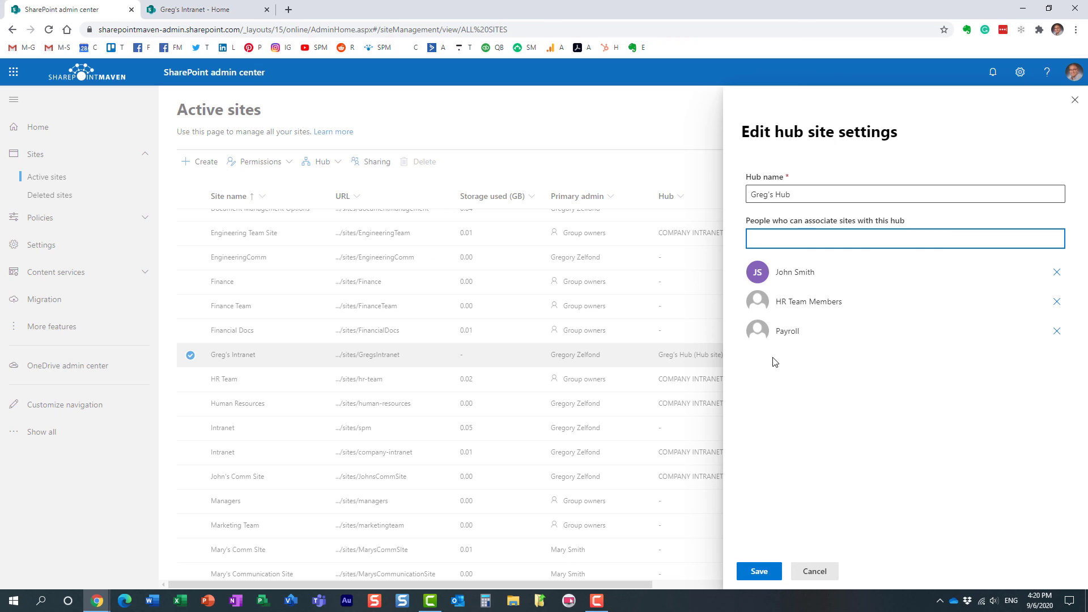
pyautogui.moveTo(885, 449)
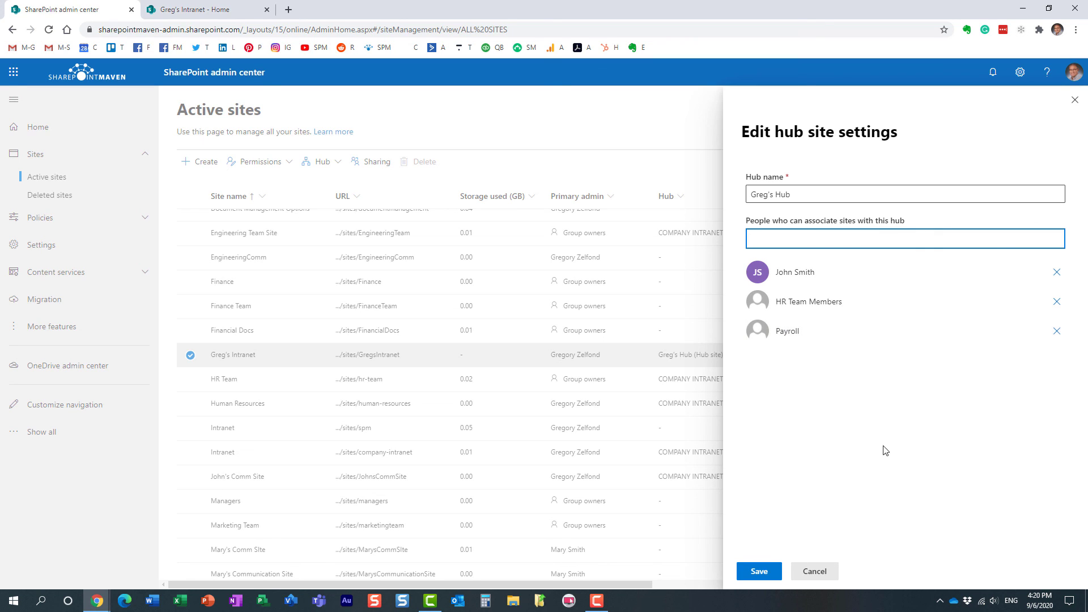
pyautogui.moveTo(491, 350)
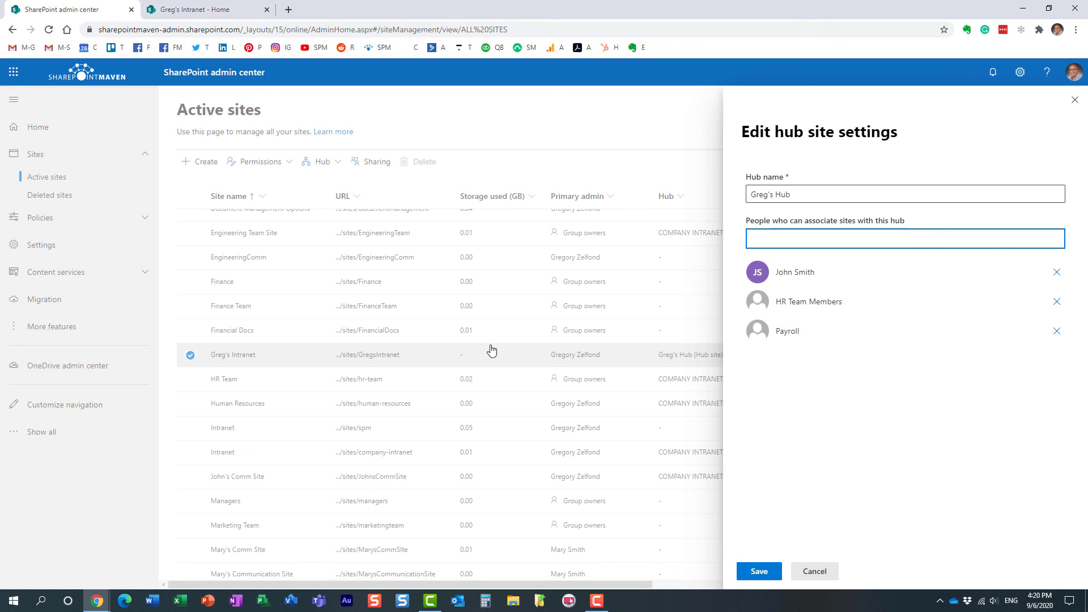